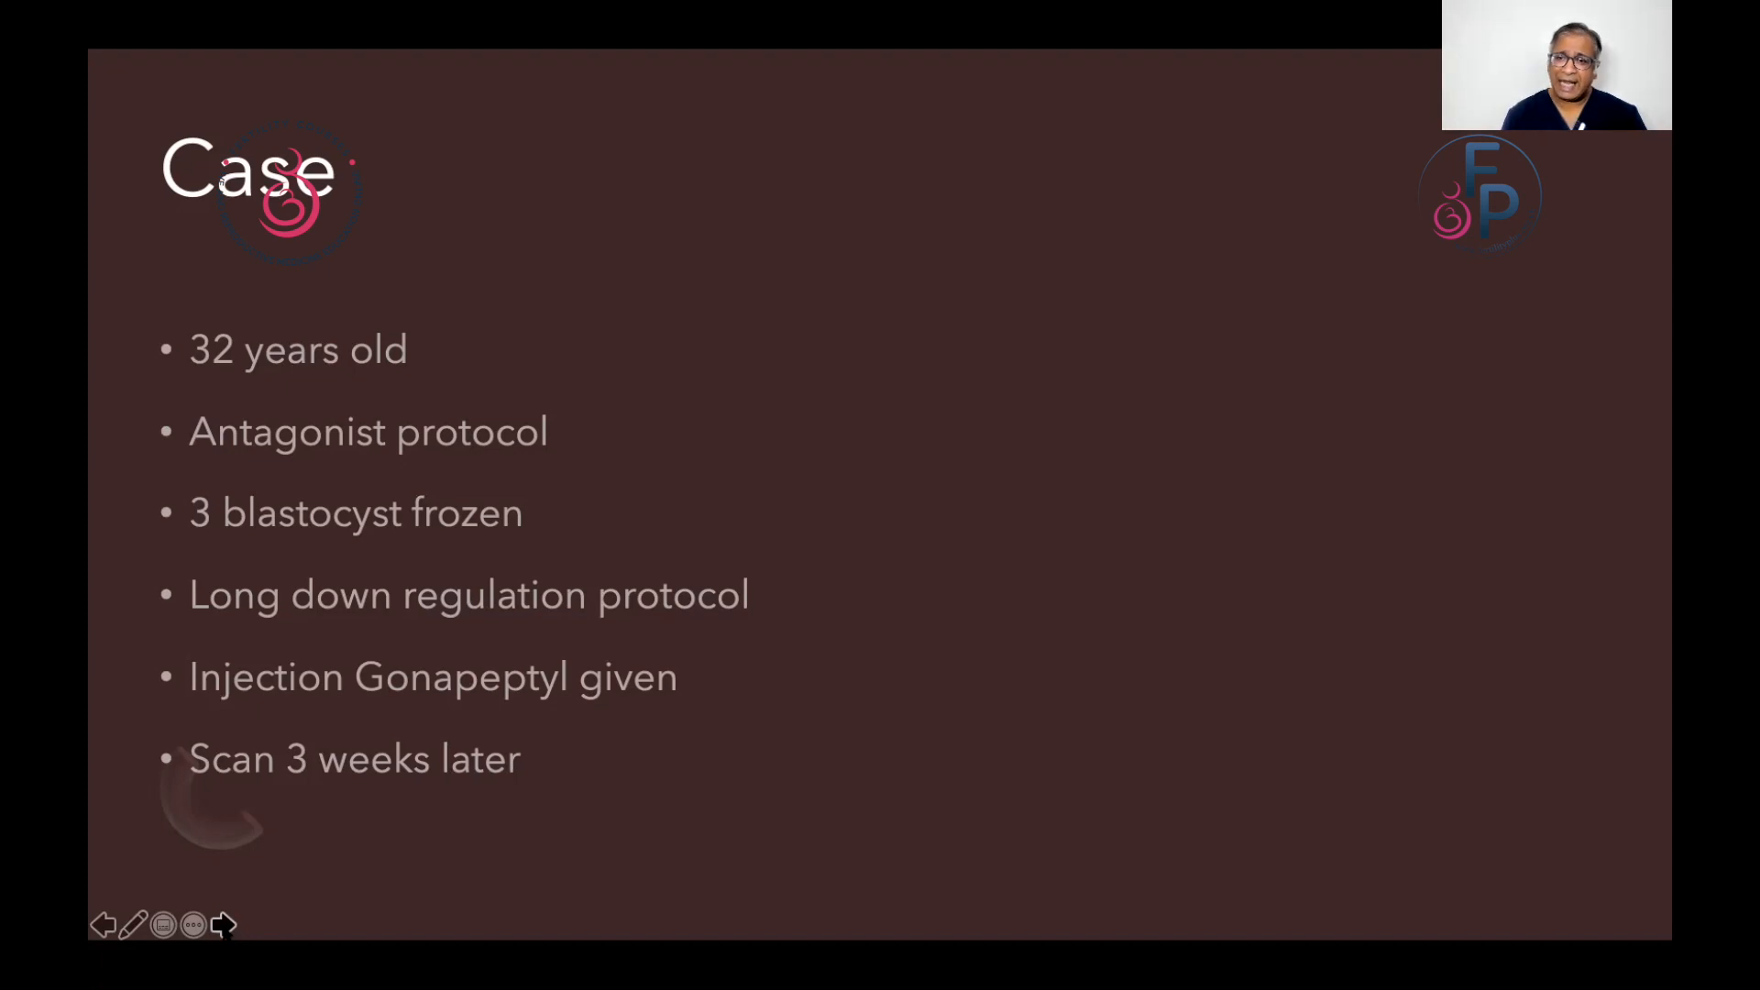
Step: Advance from the Case bullet slide to the slide with three ultrasound scans
left_click(224, 924)
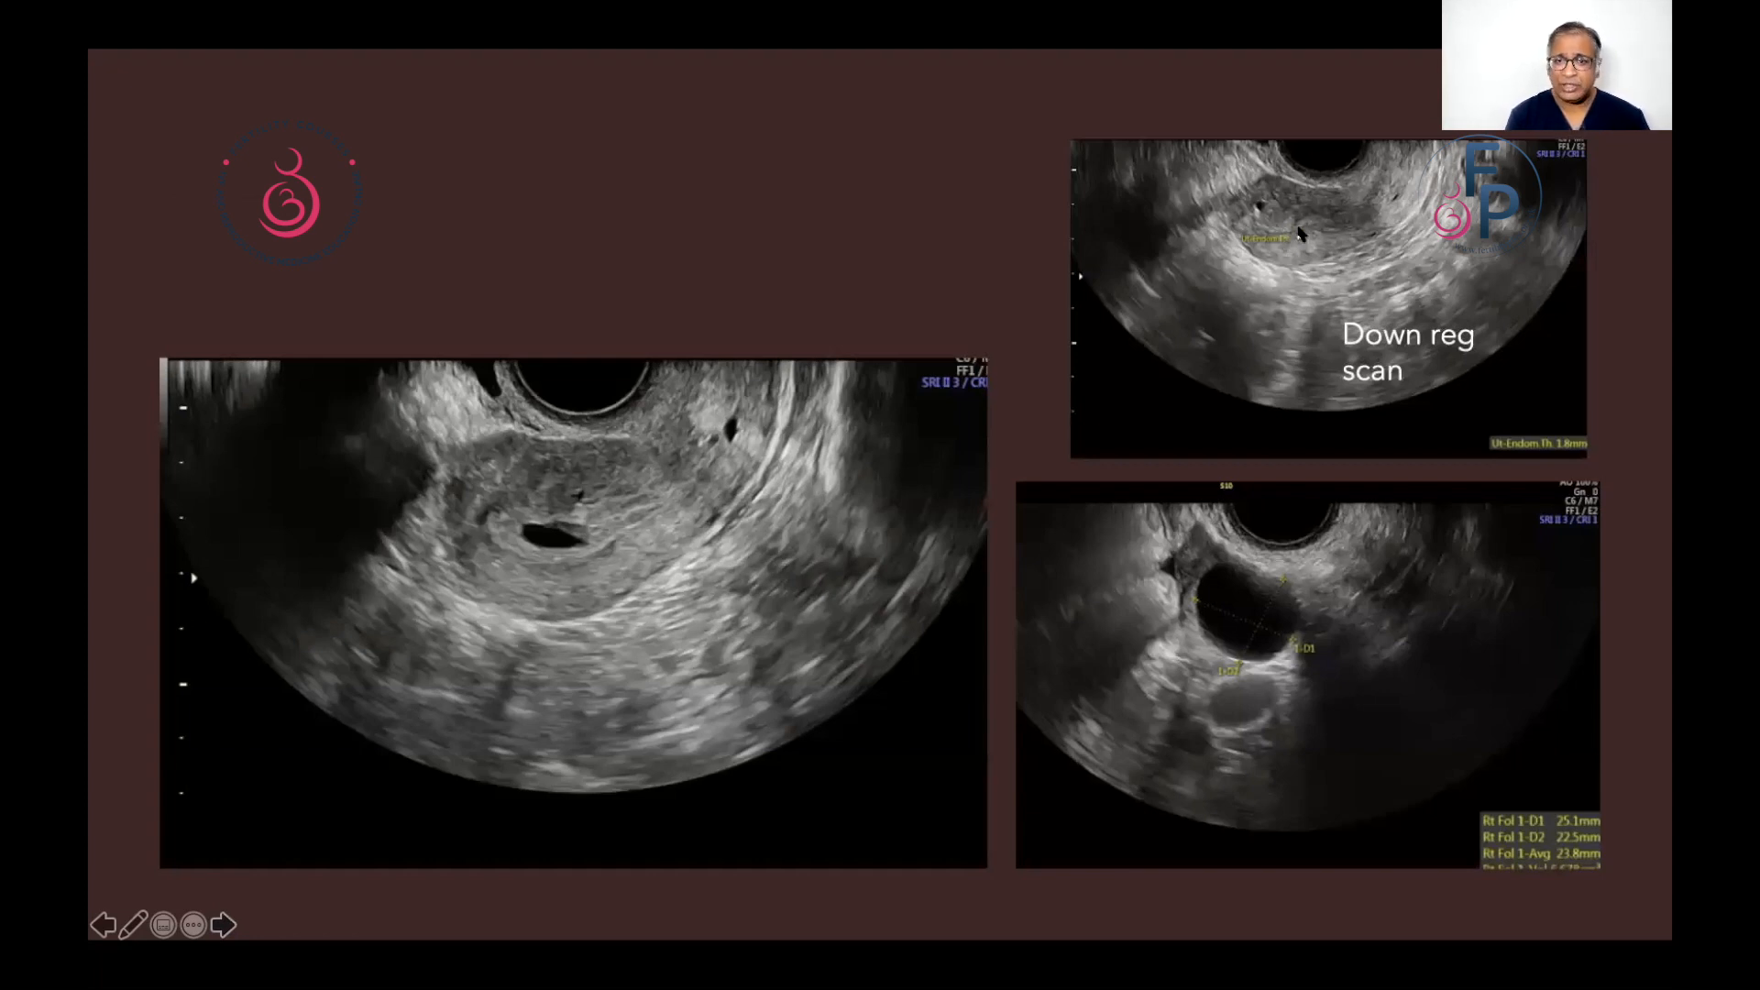
mouse_move(1290, 231)
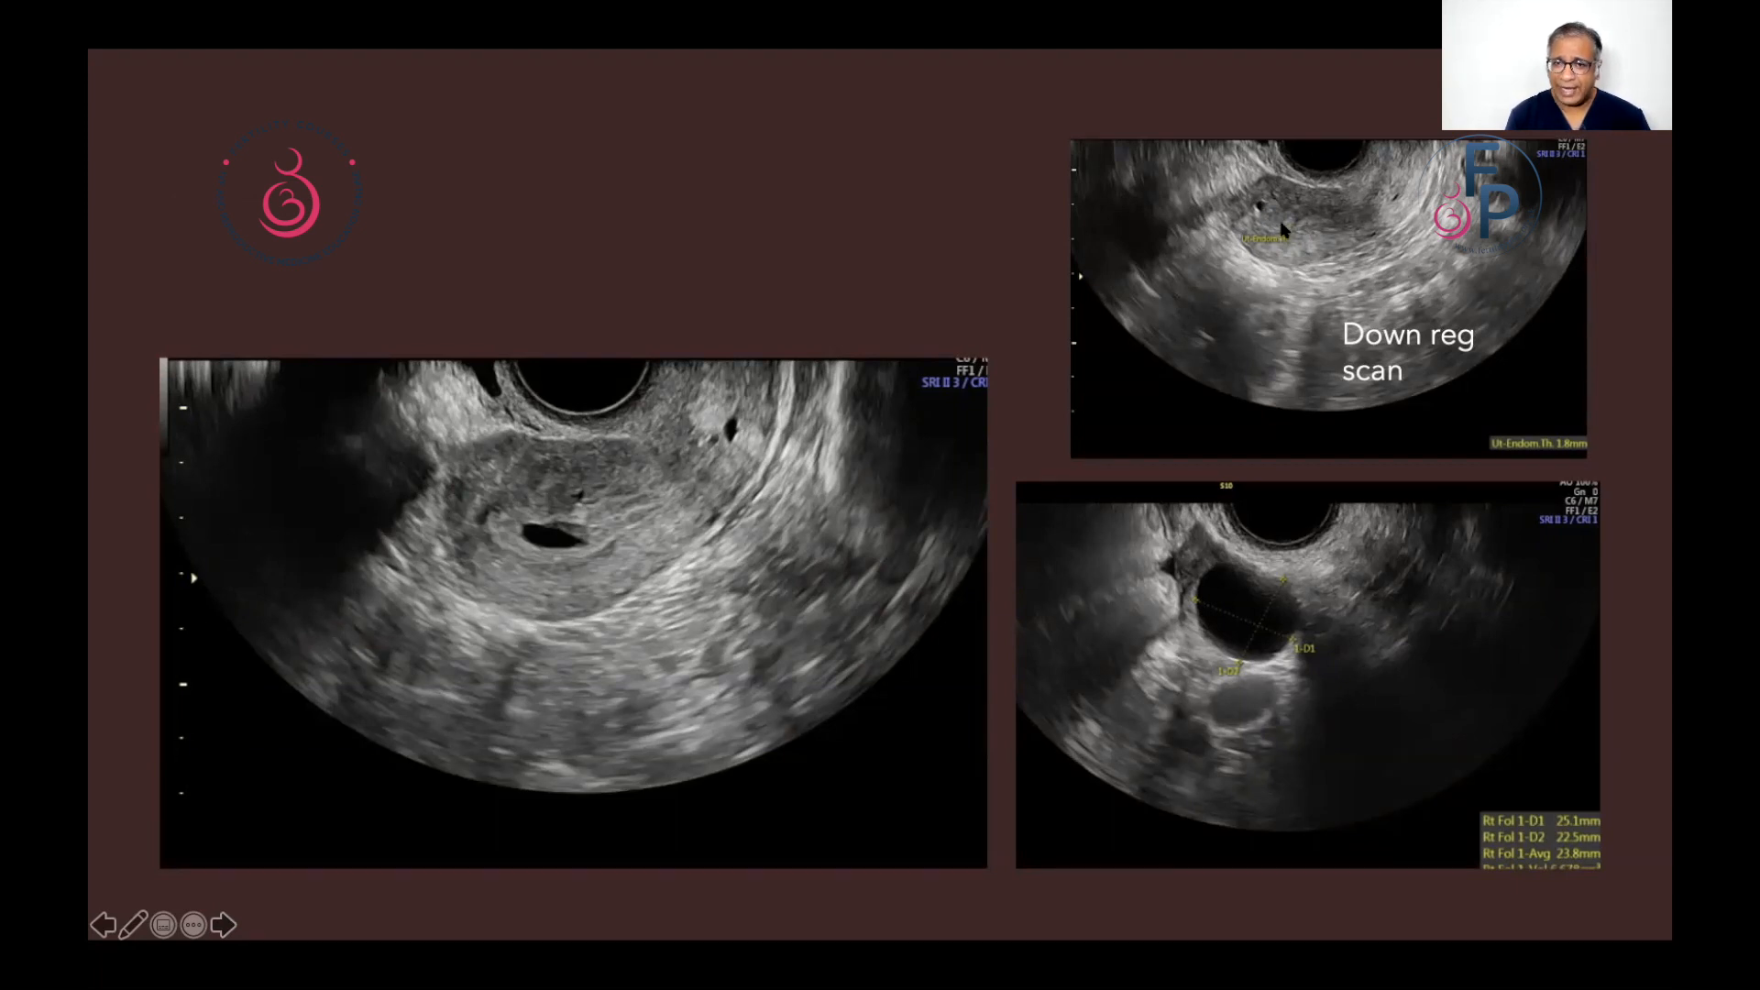
mouse_move(1367, 221)
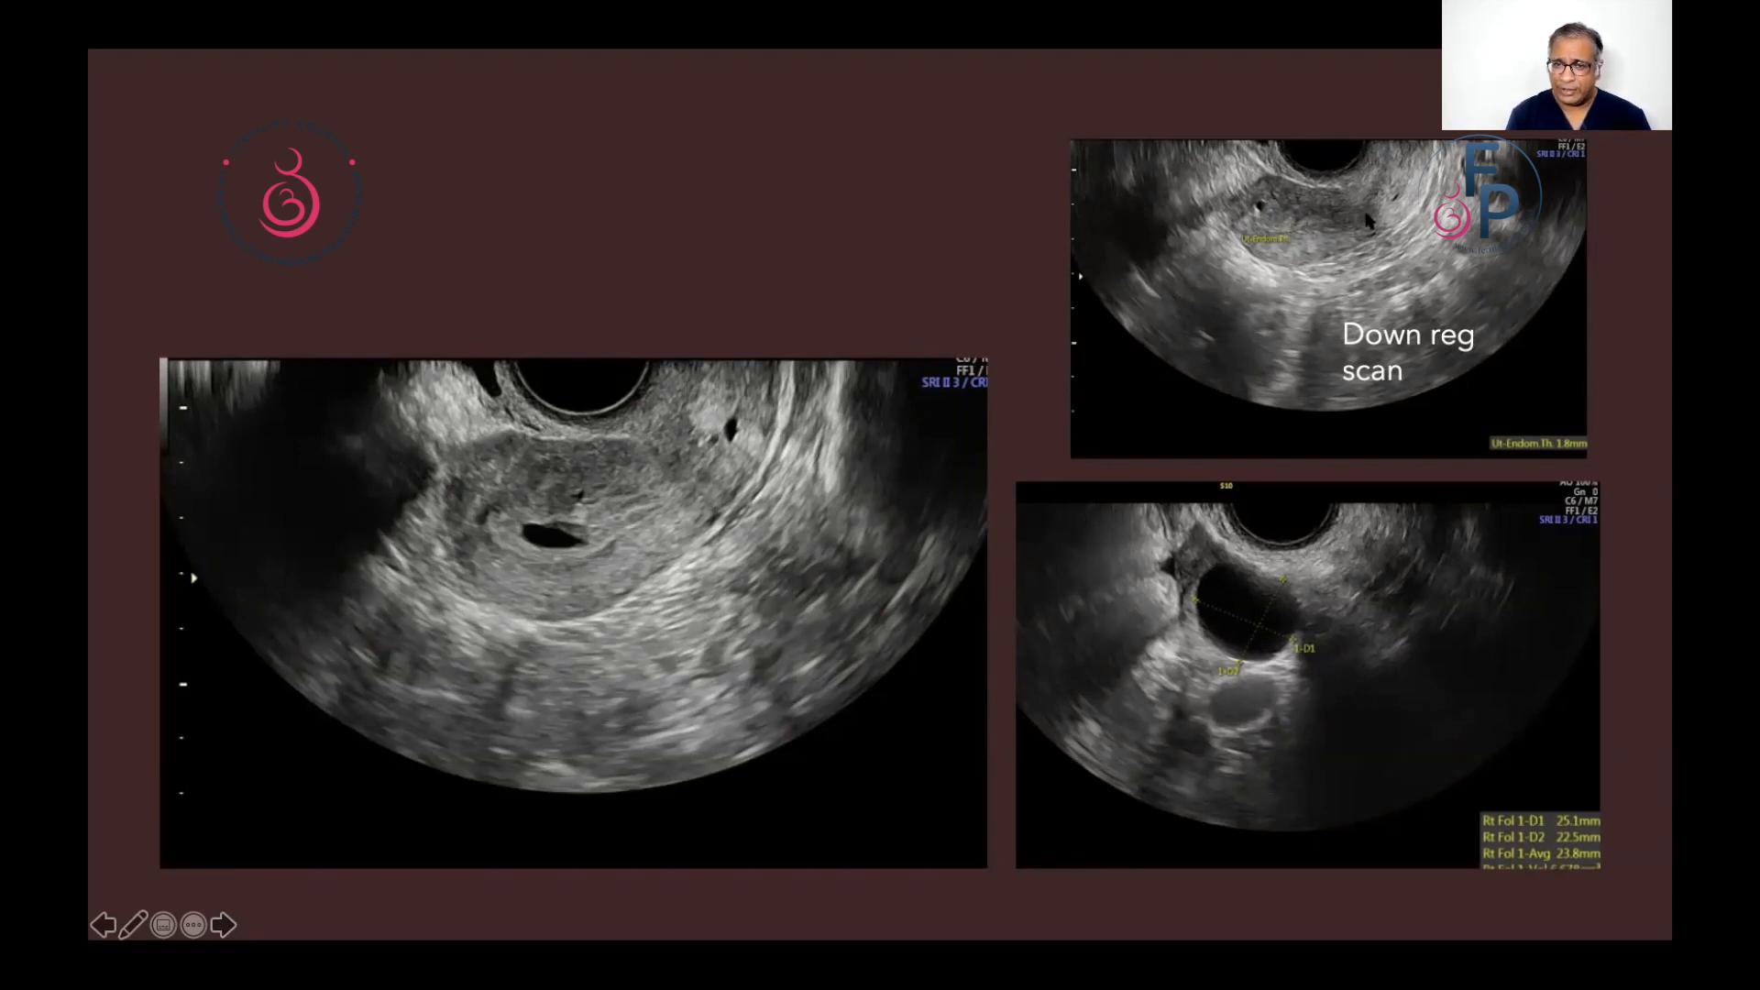
mouse_move(1346, 230)
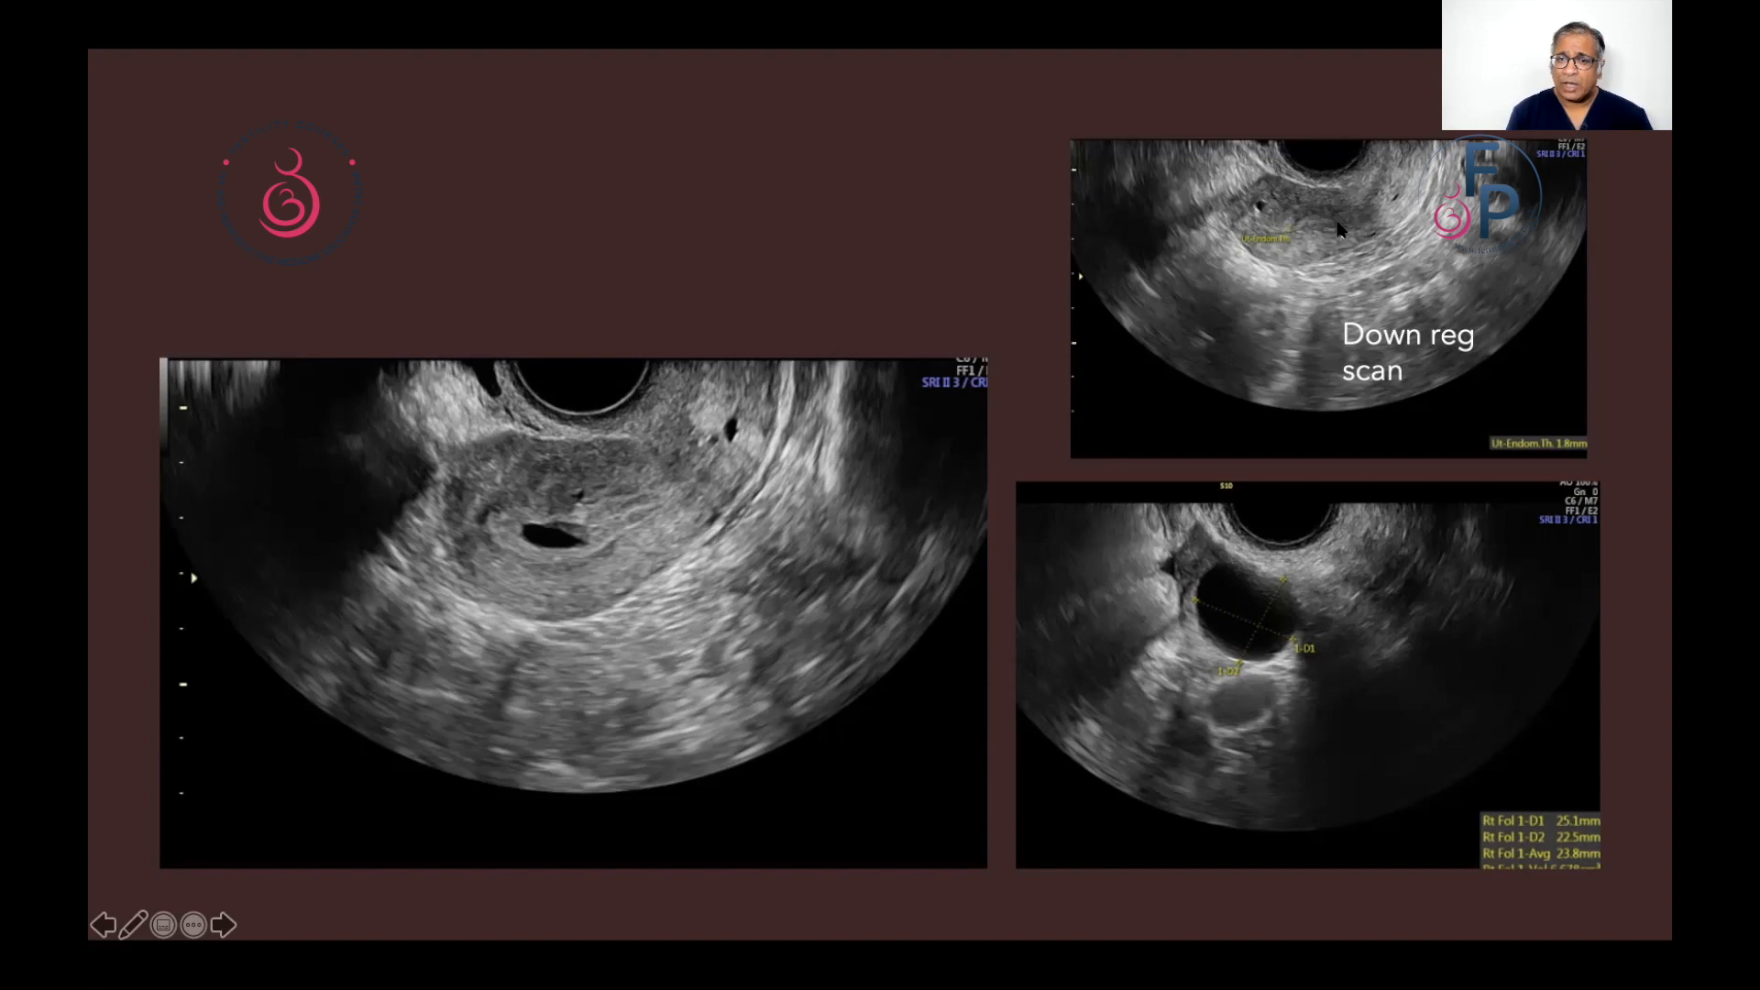
mouse_move(1325, 235)
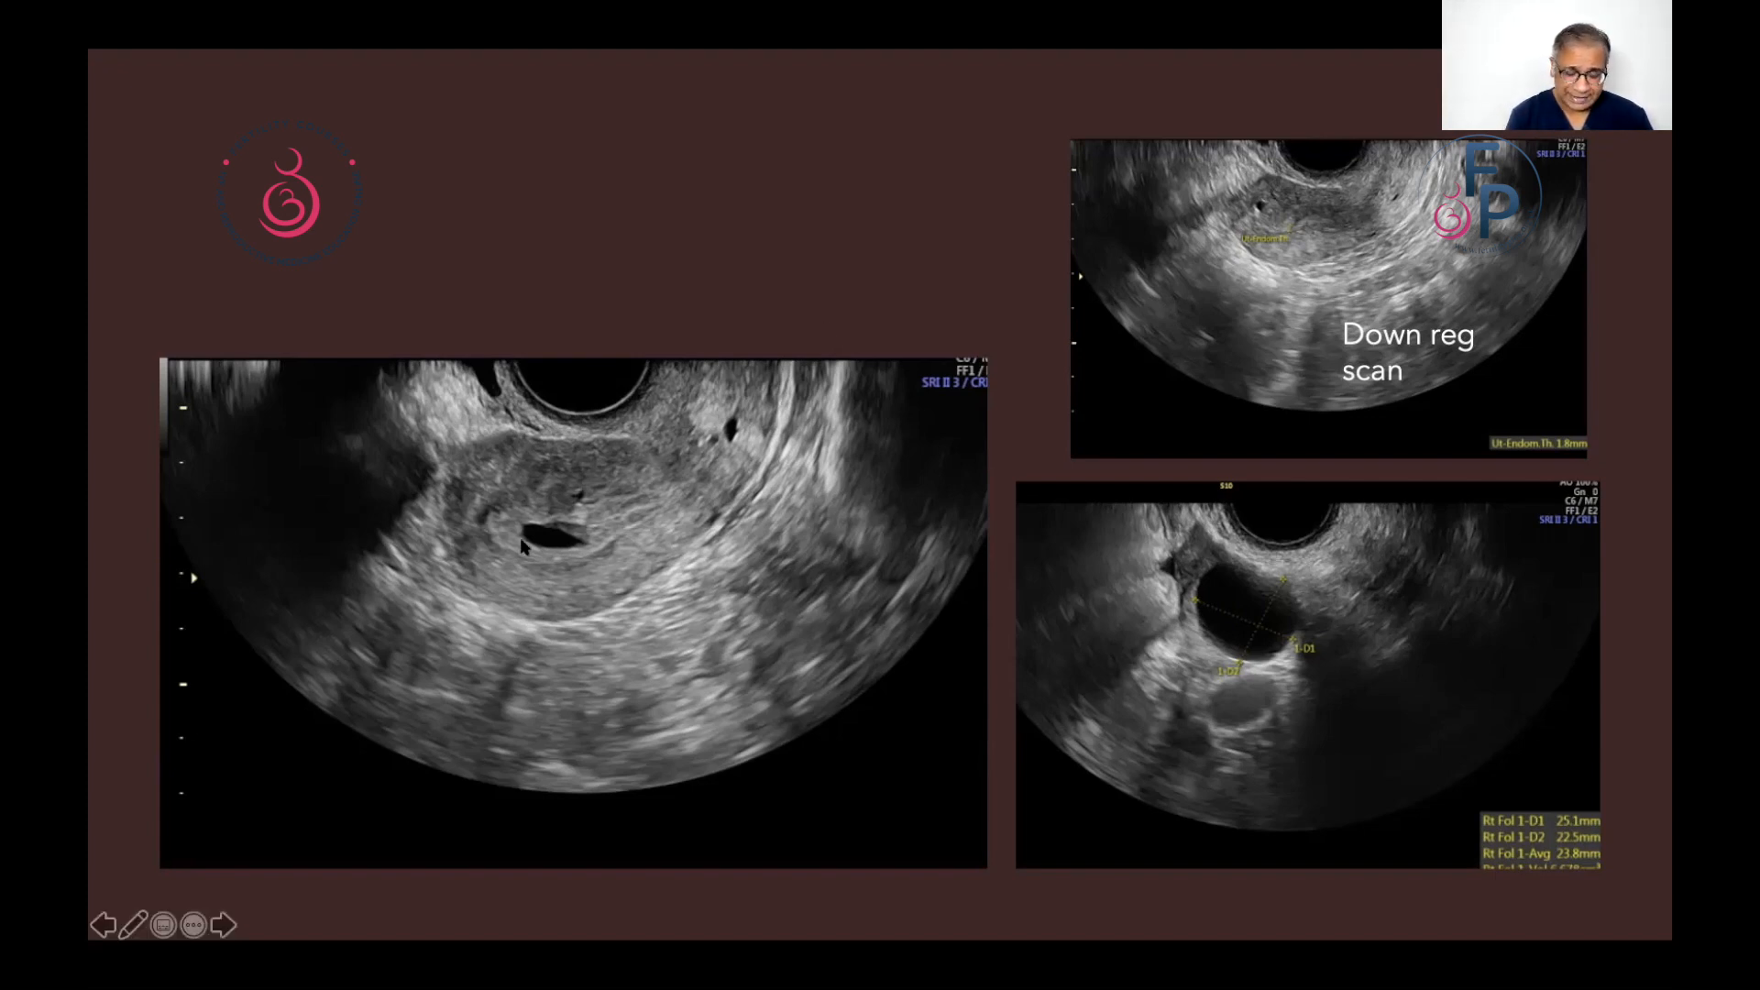
mouse_move(539, 557)
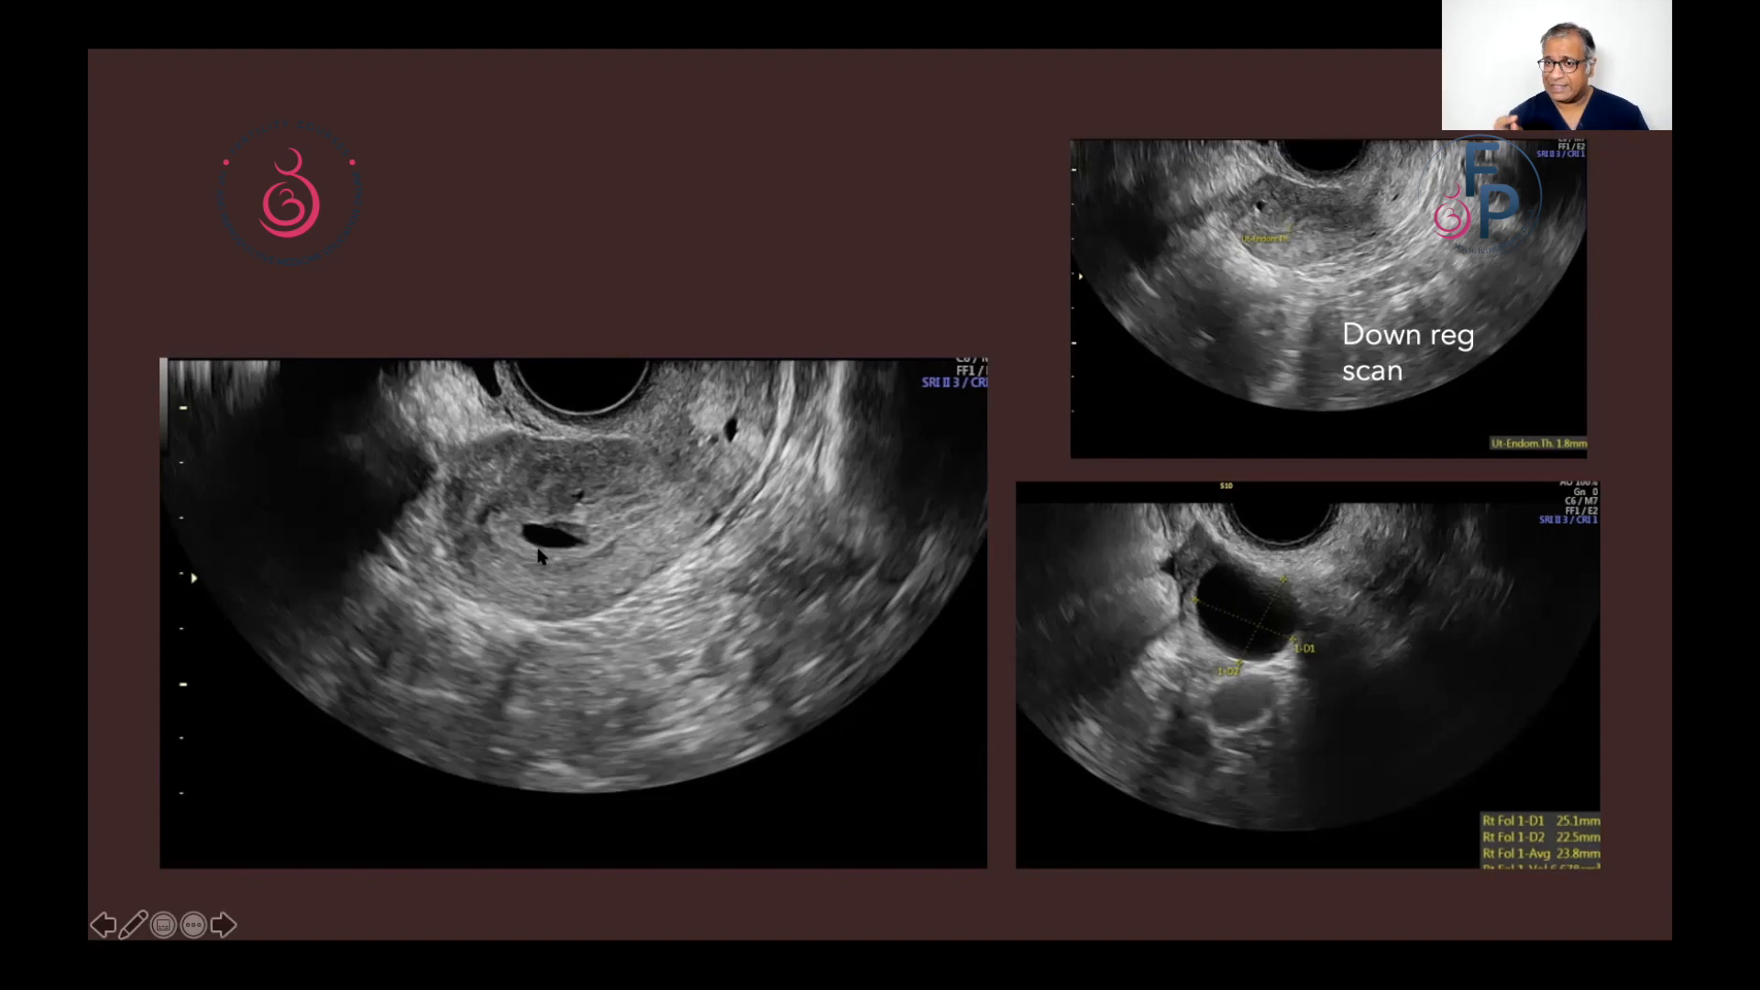
mouse_move(751, 611)
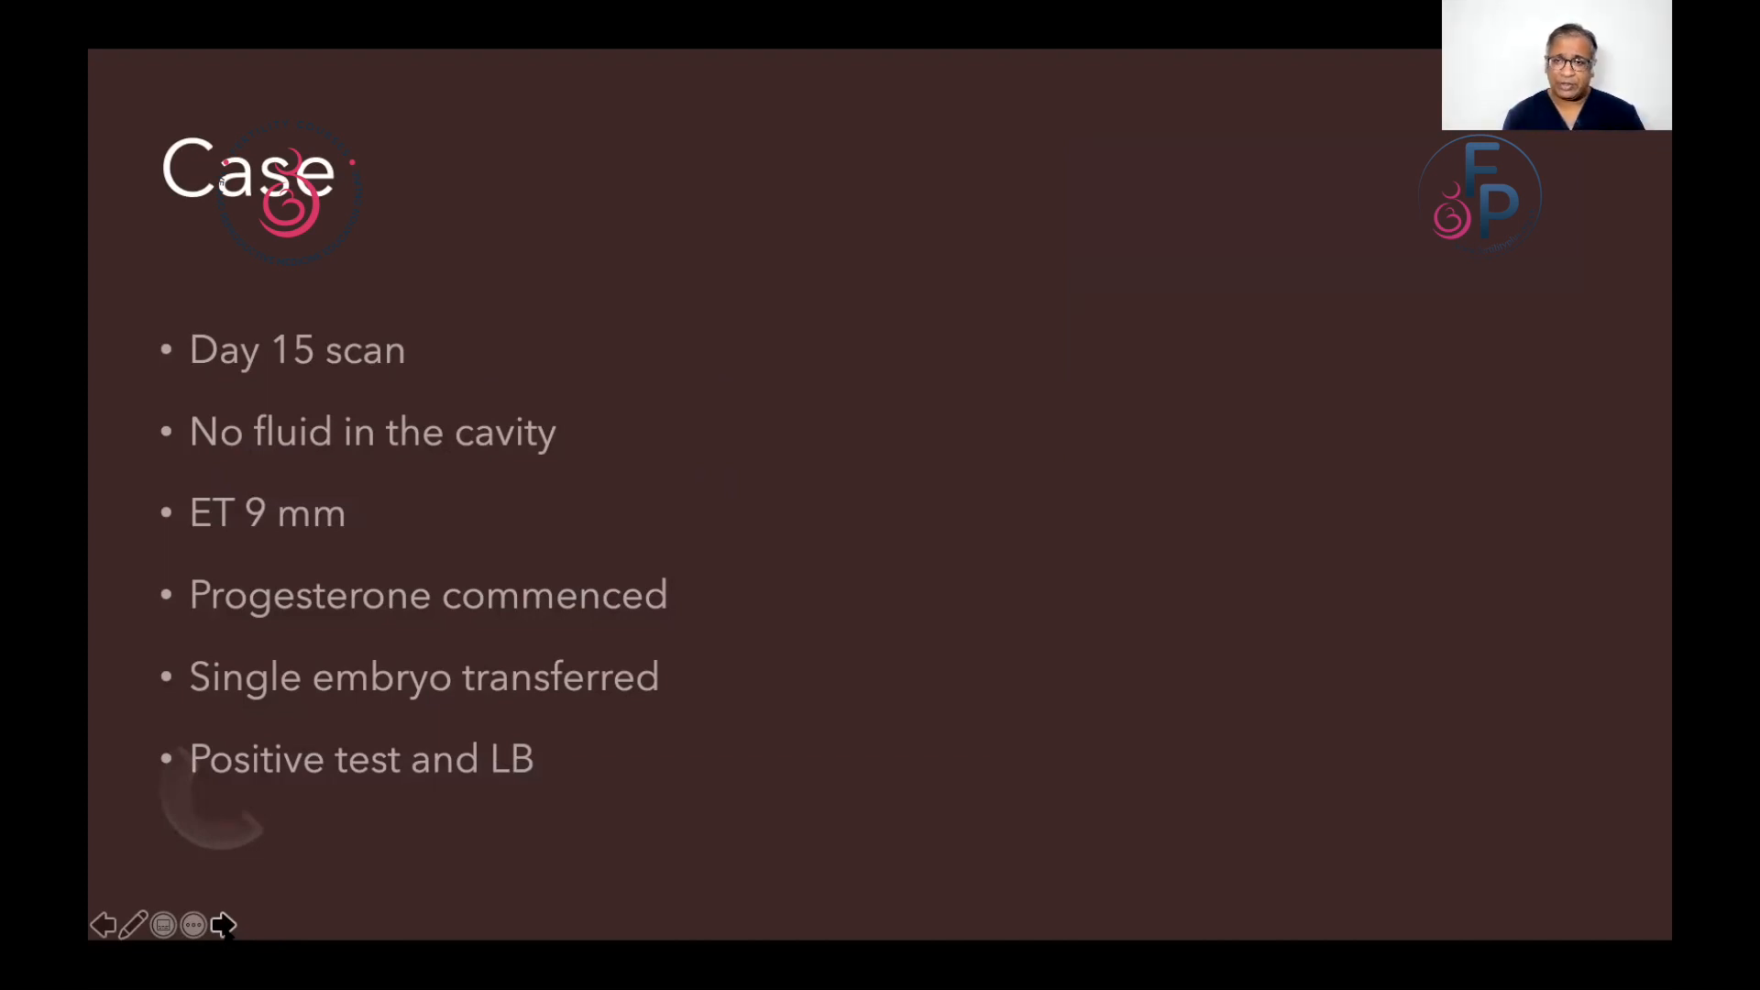
Step: Advance past the Day 15 case slide to the 'After continued progynova' scan slide
left_click(221, 924)
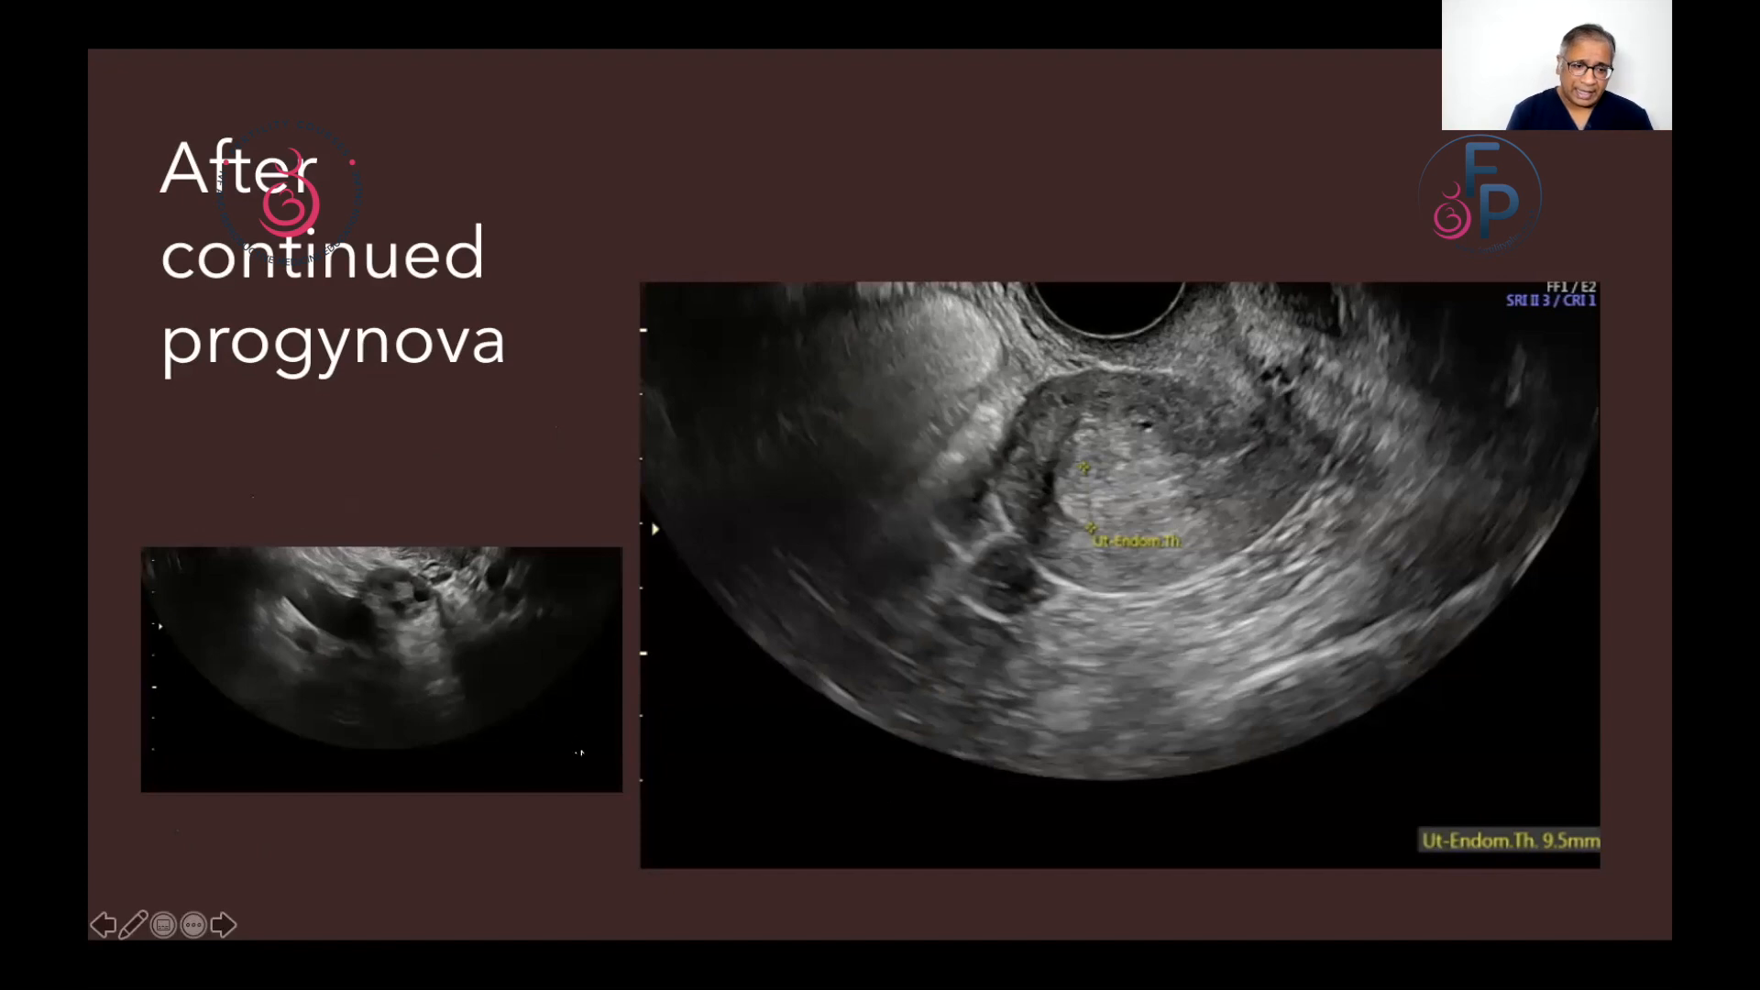
Step: Advance the slideshow to the 'Points to ponder' thin endometrium slide
left_click(223, 925)
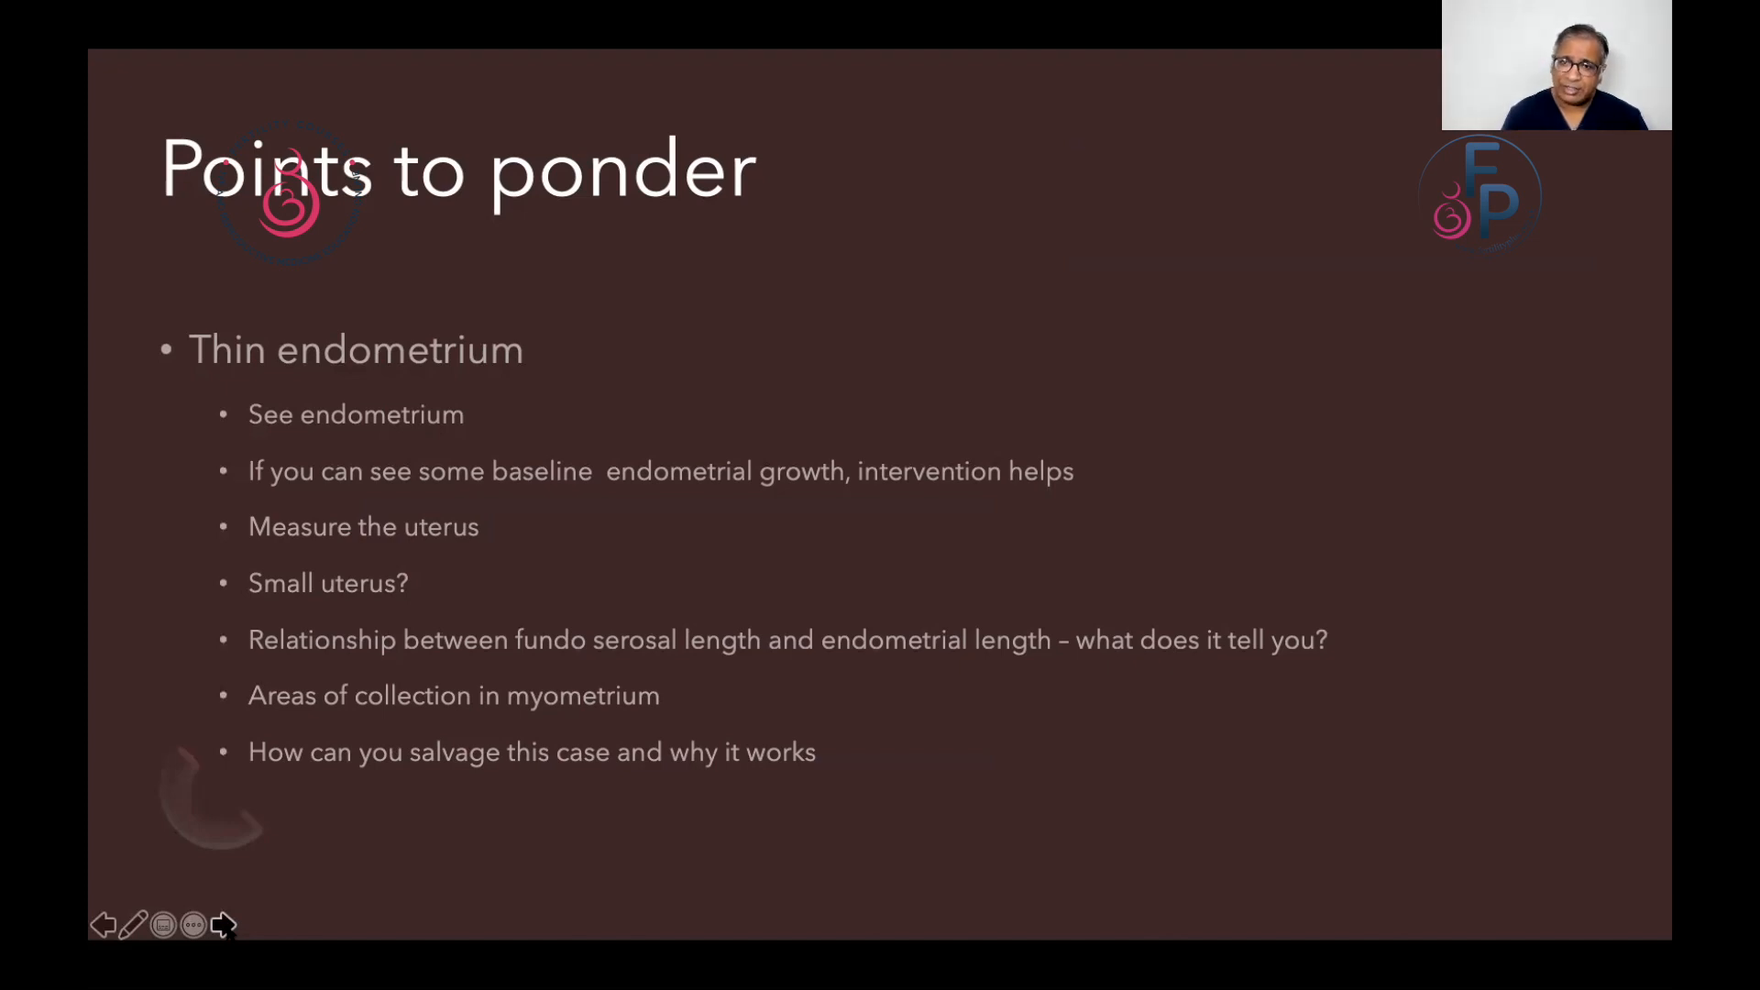
mouse_move(929, 926)
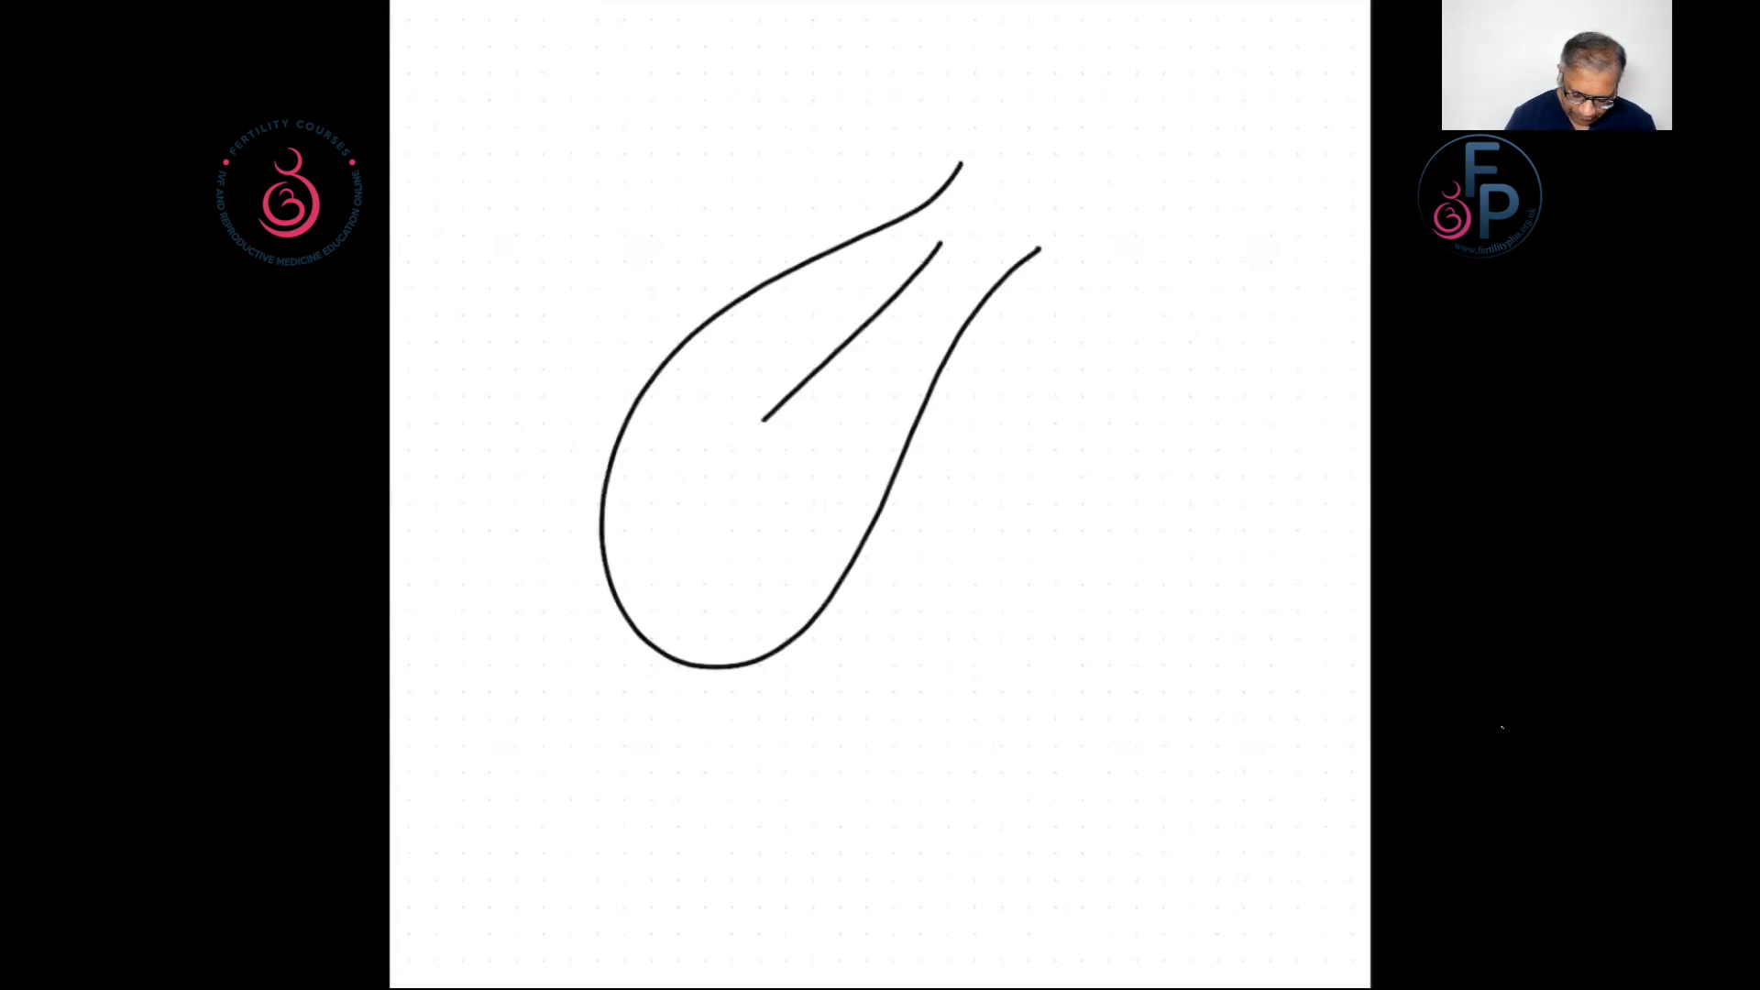
Step: Close the narrow cavity outline and draw a green uterus with narrow cavity beside the sketch
left_click_drag(960, 230, 701, 533)
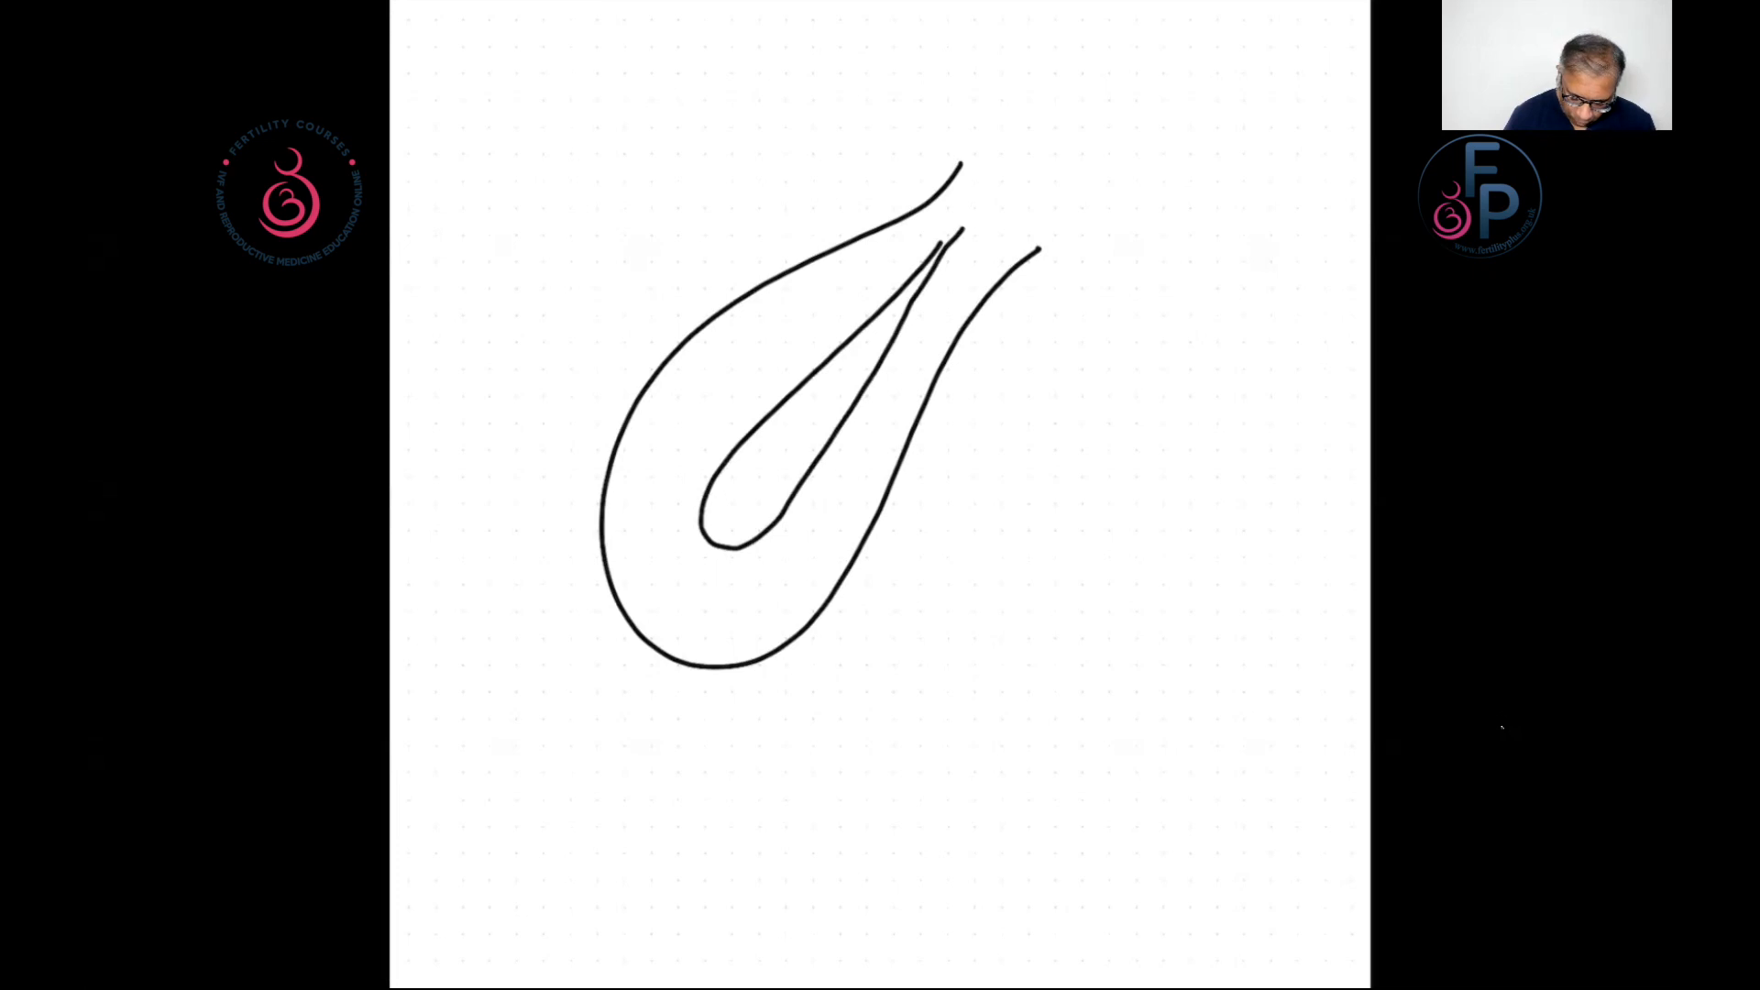
left_click_drag(709, 541, 904, 294)
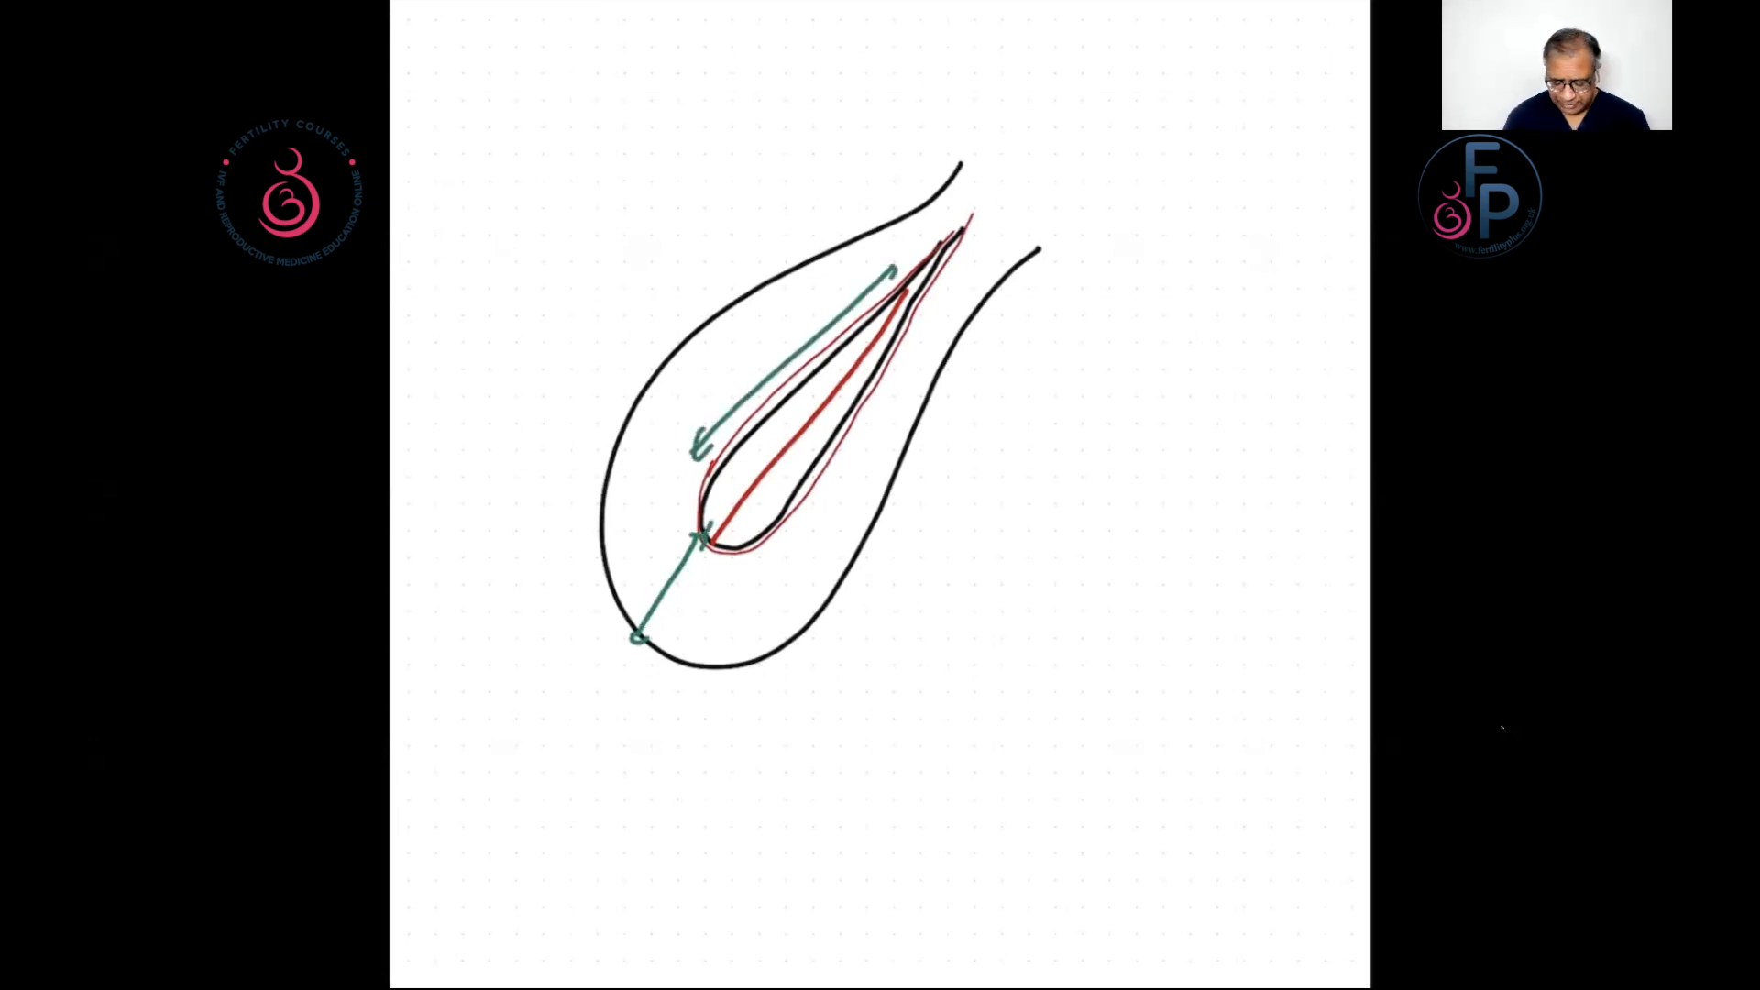
left_click_drag(886, 695, 1145, 337)
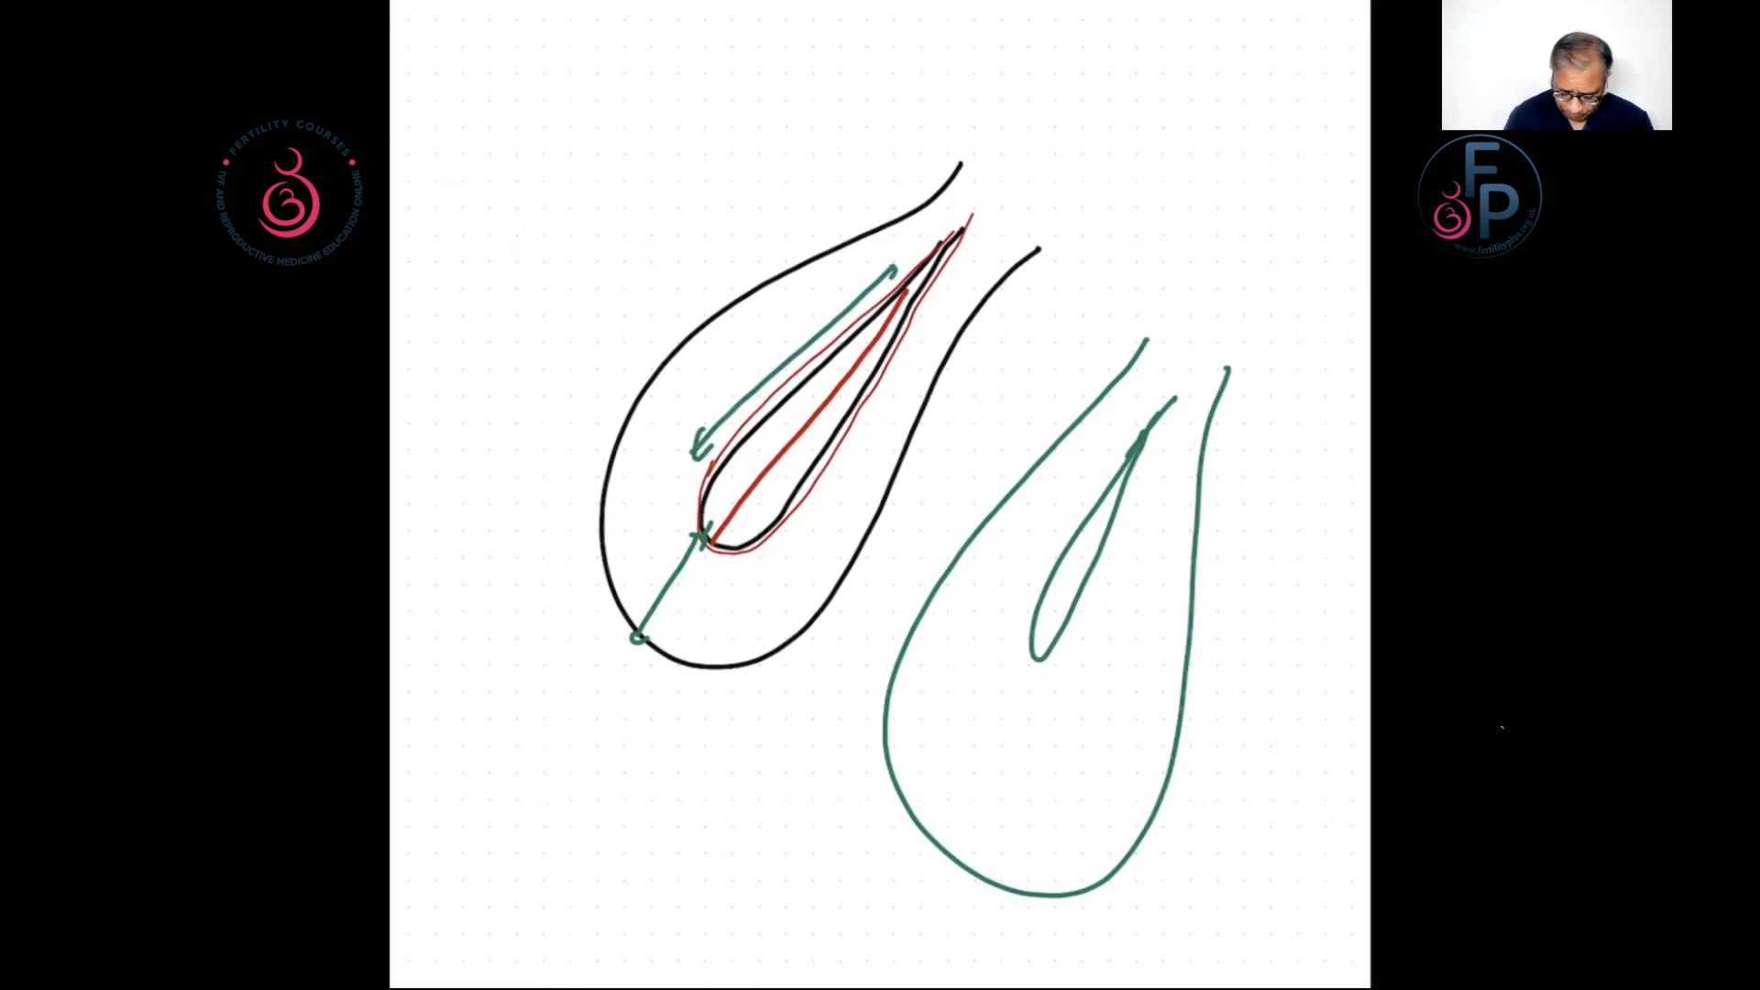
Step: Draw an arrow in the green uterus, then outline a black uterus on a fresh page
left_click_drag(1031, 674, 1021, 881)
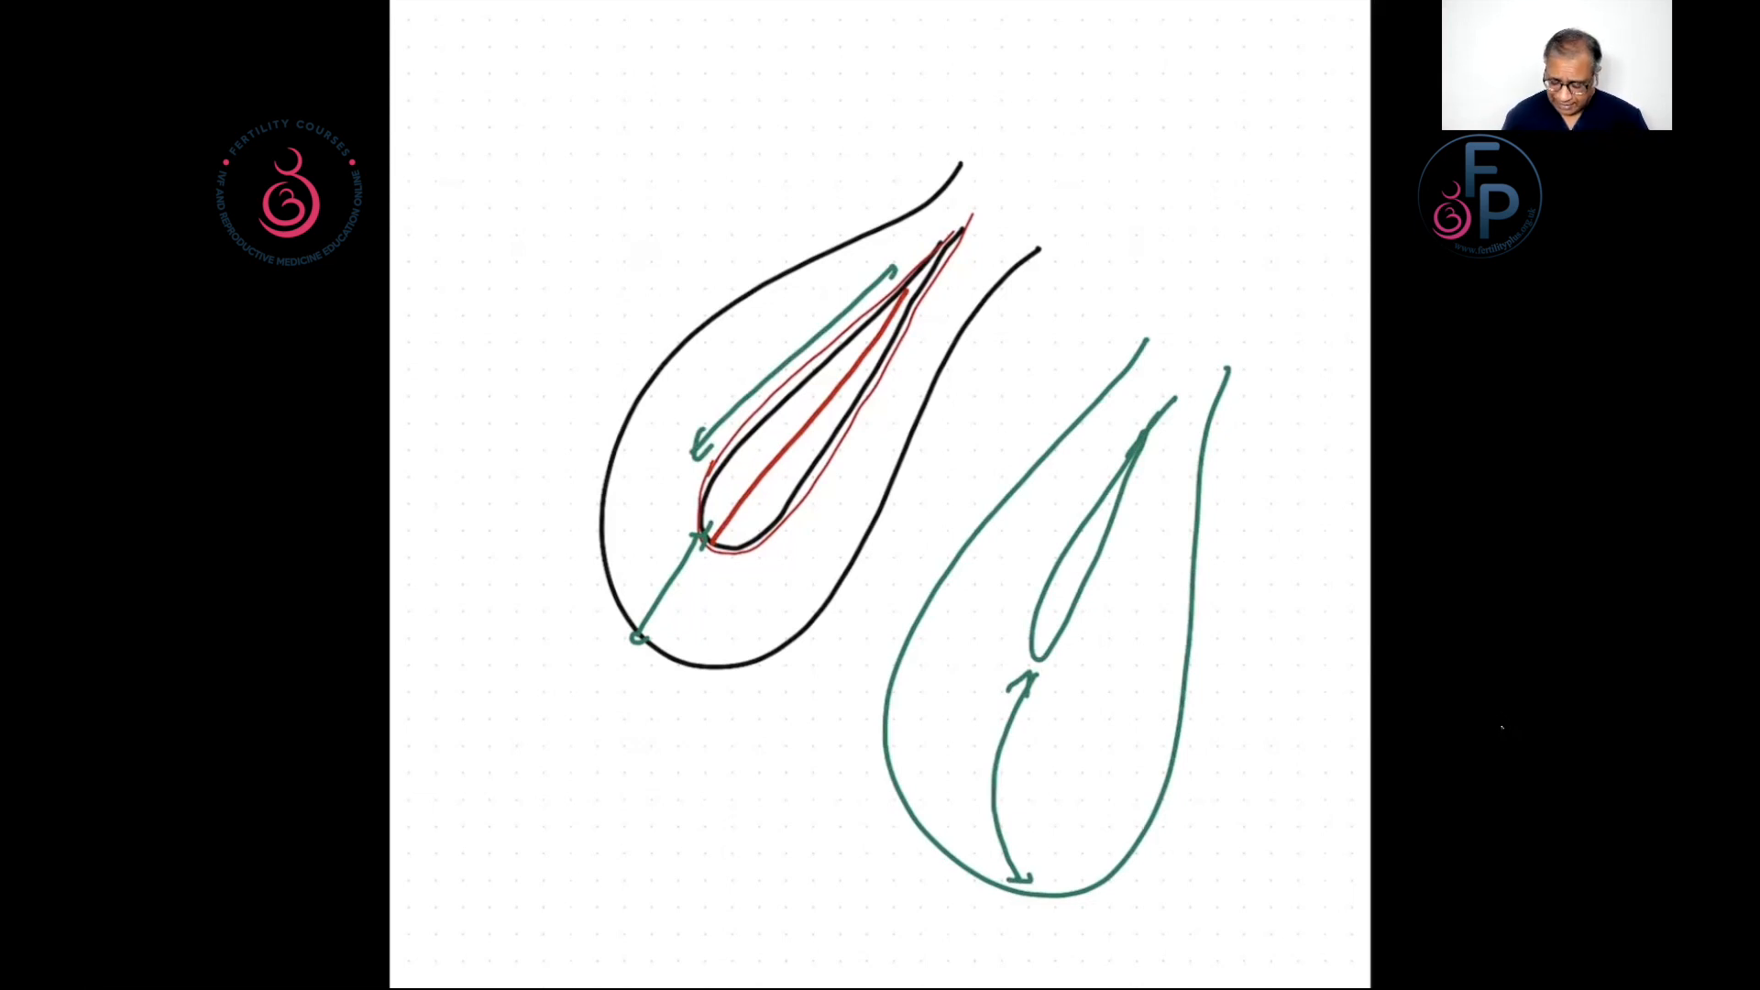
left_click_drag(1078, 575, 1218, 656)
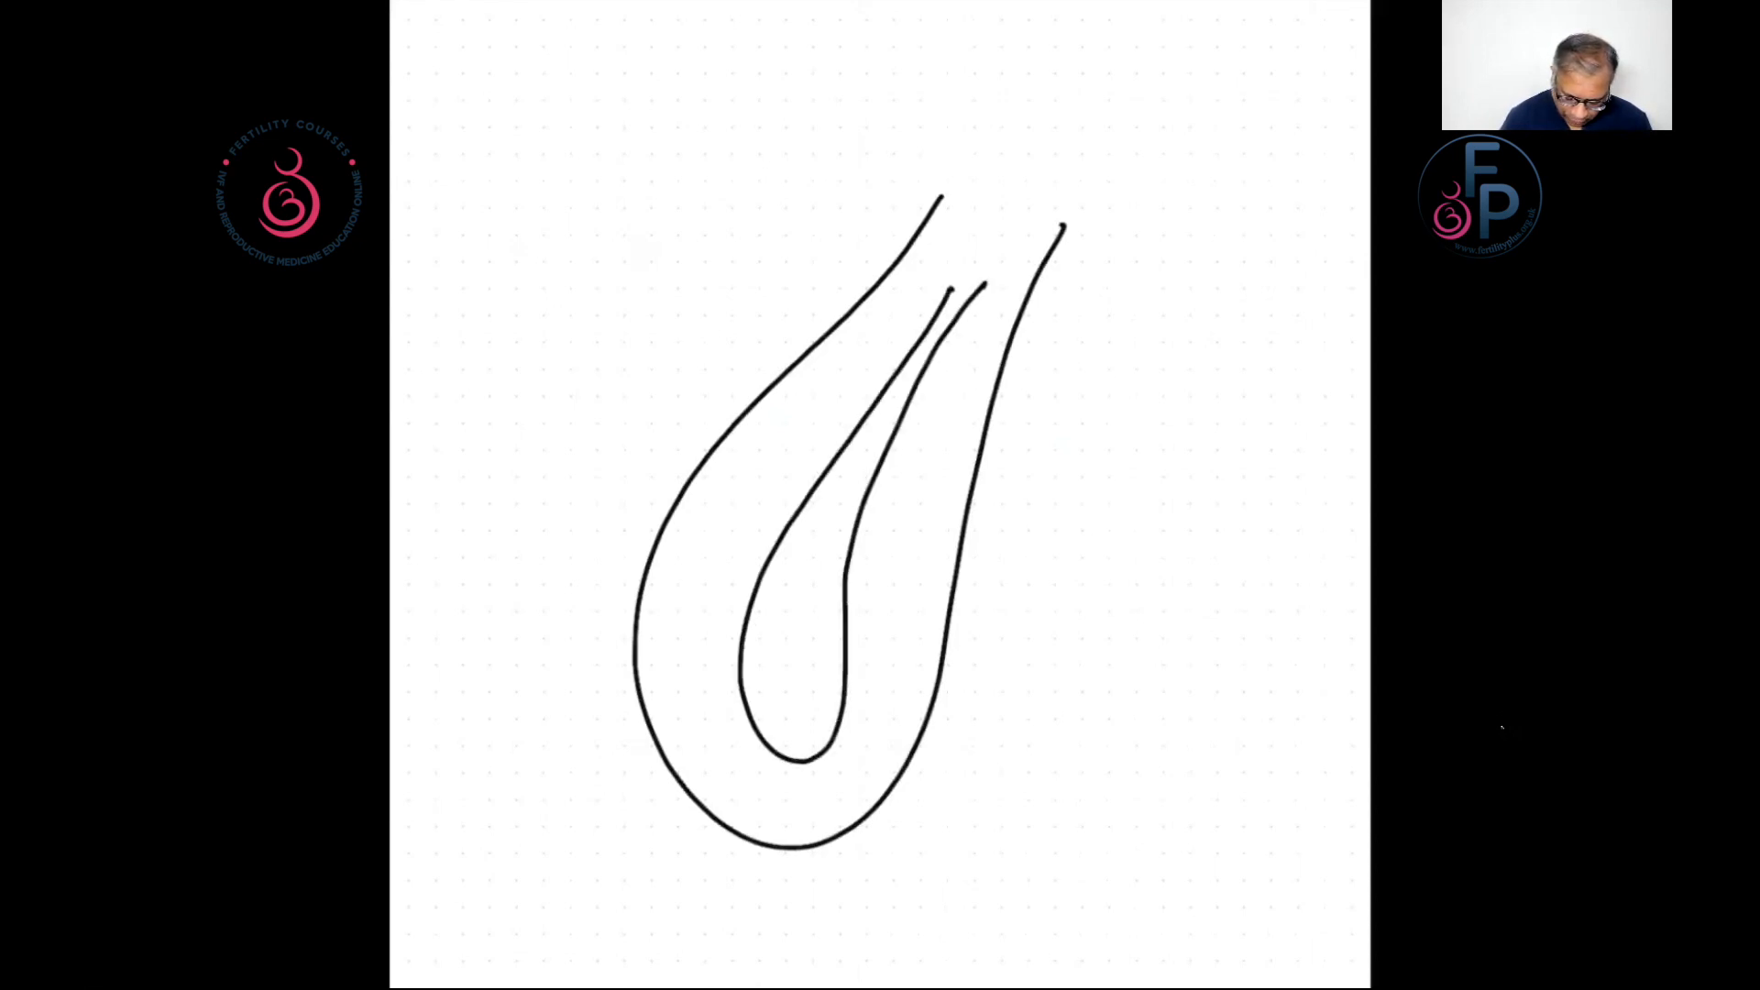
Step: Stripe the first cavity, draw a thin-cavity second uterus, and tick both sketches
left_click_drag(909, 359, 785, 769)
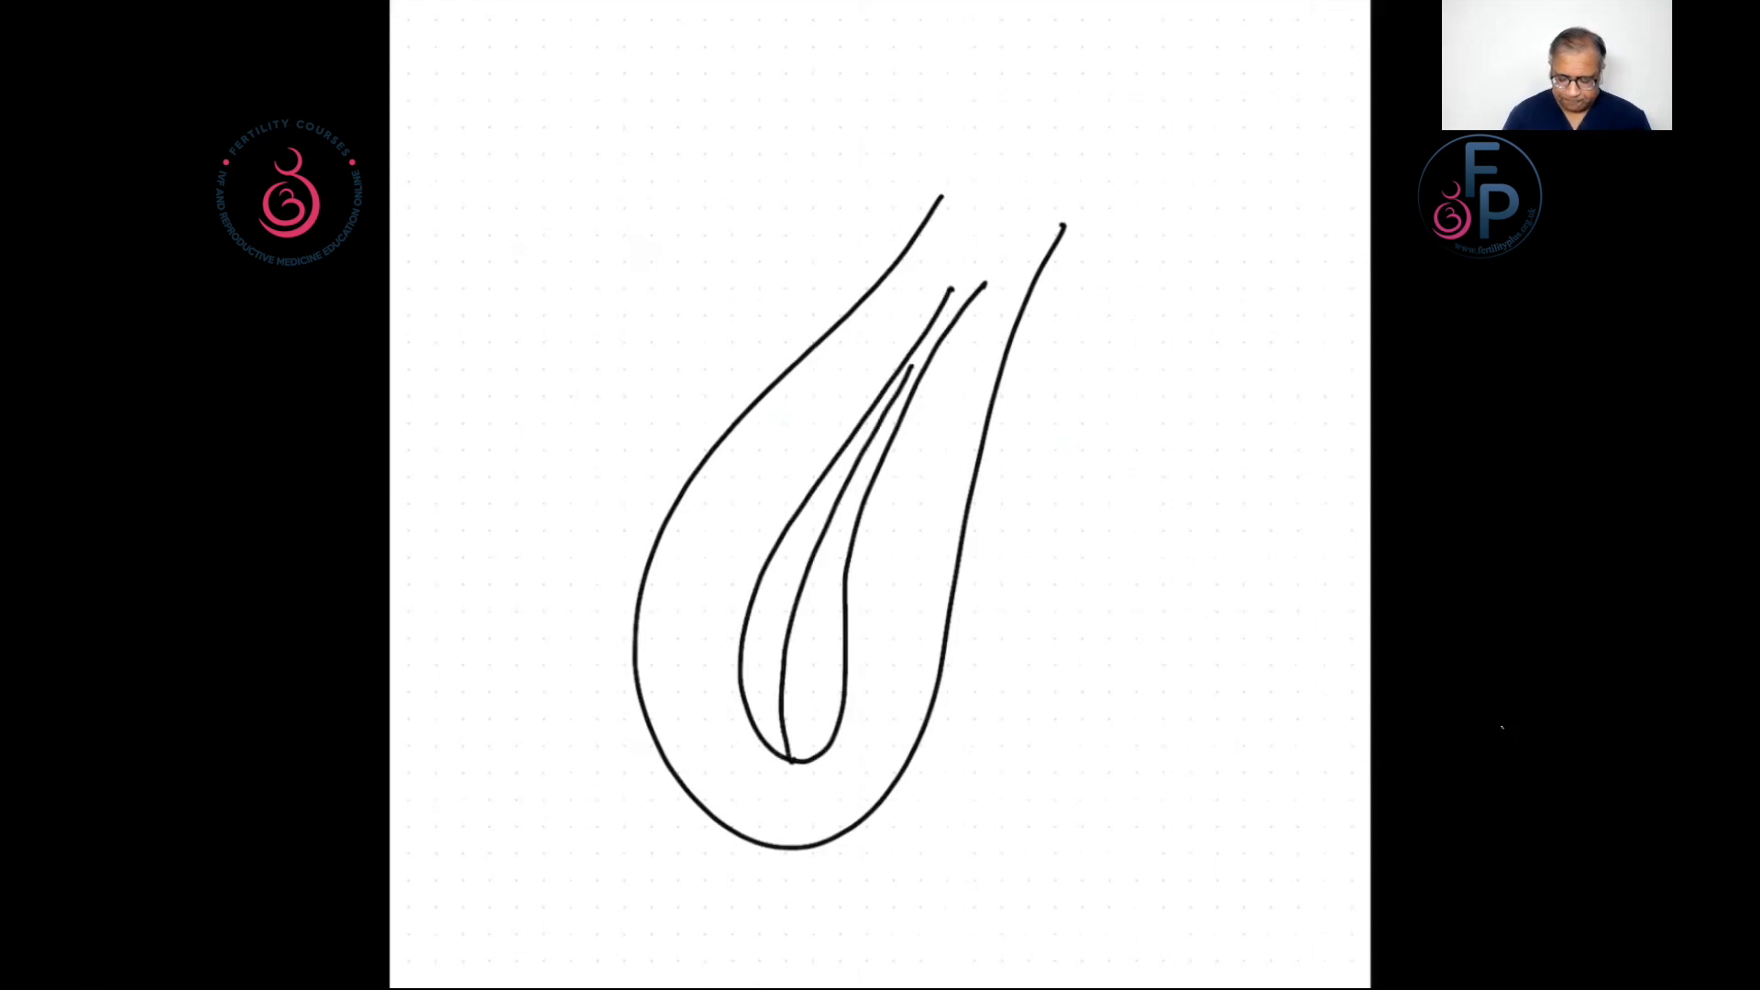
left_click_drag(1165, 286, 1020, 624)
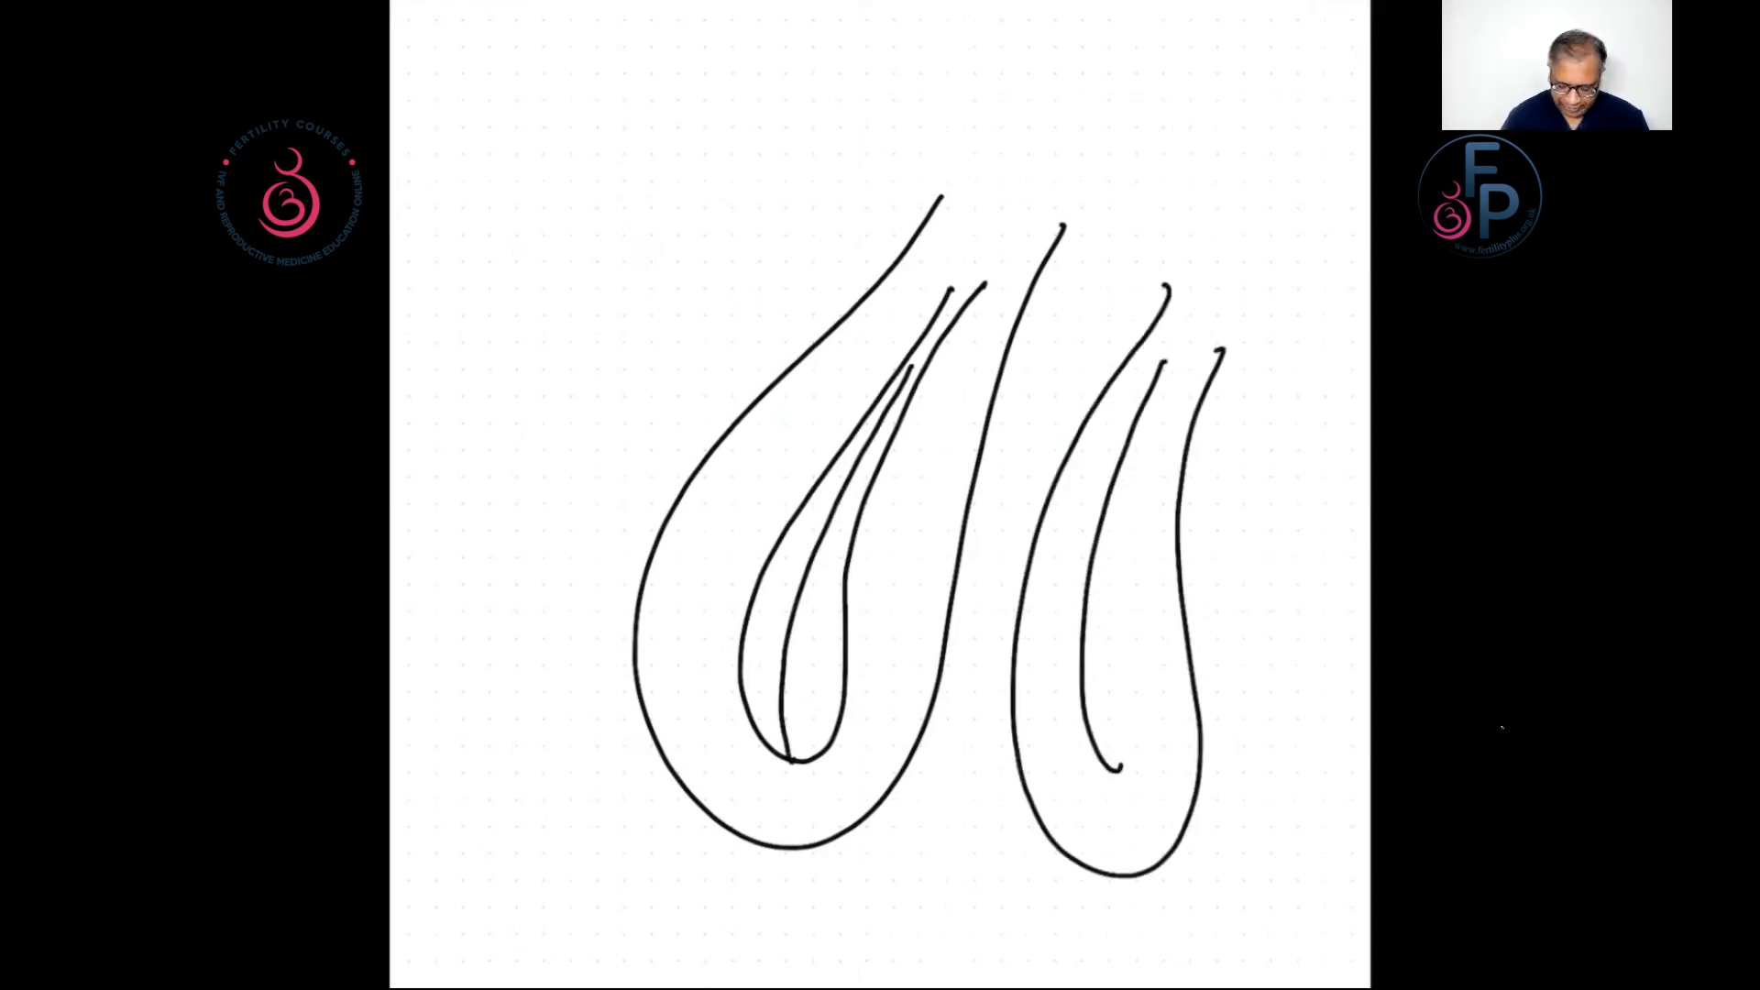
left_click_drag(1161, 348, 1111, 752)
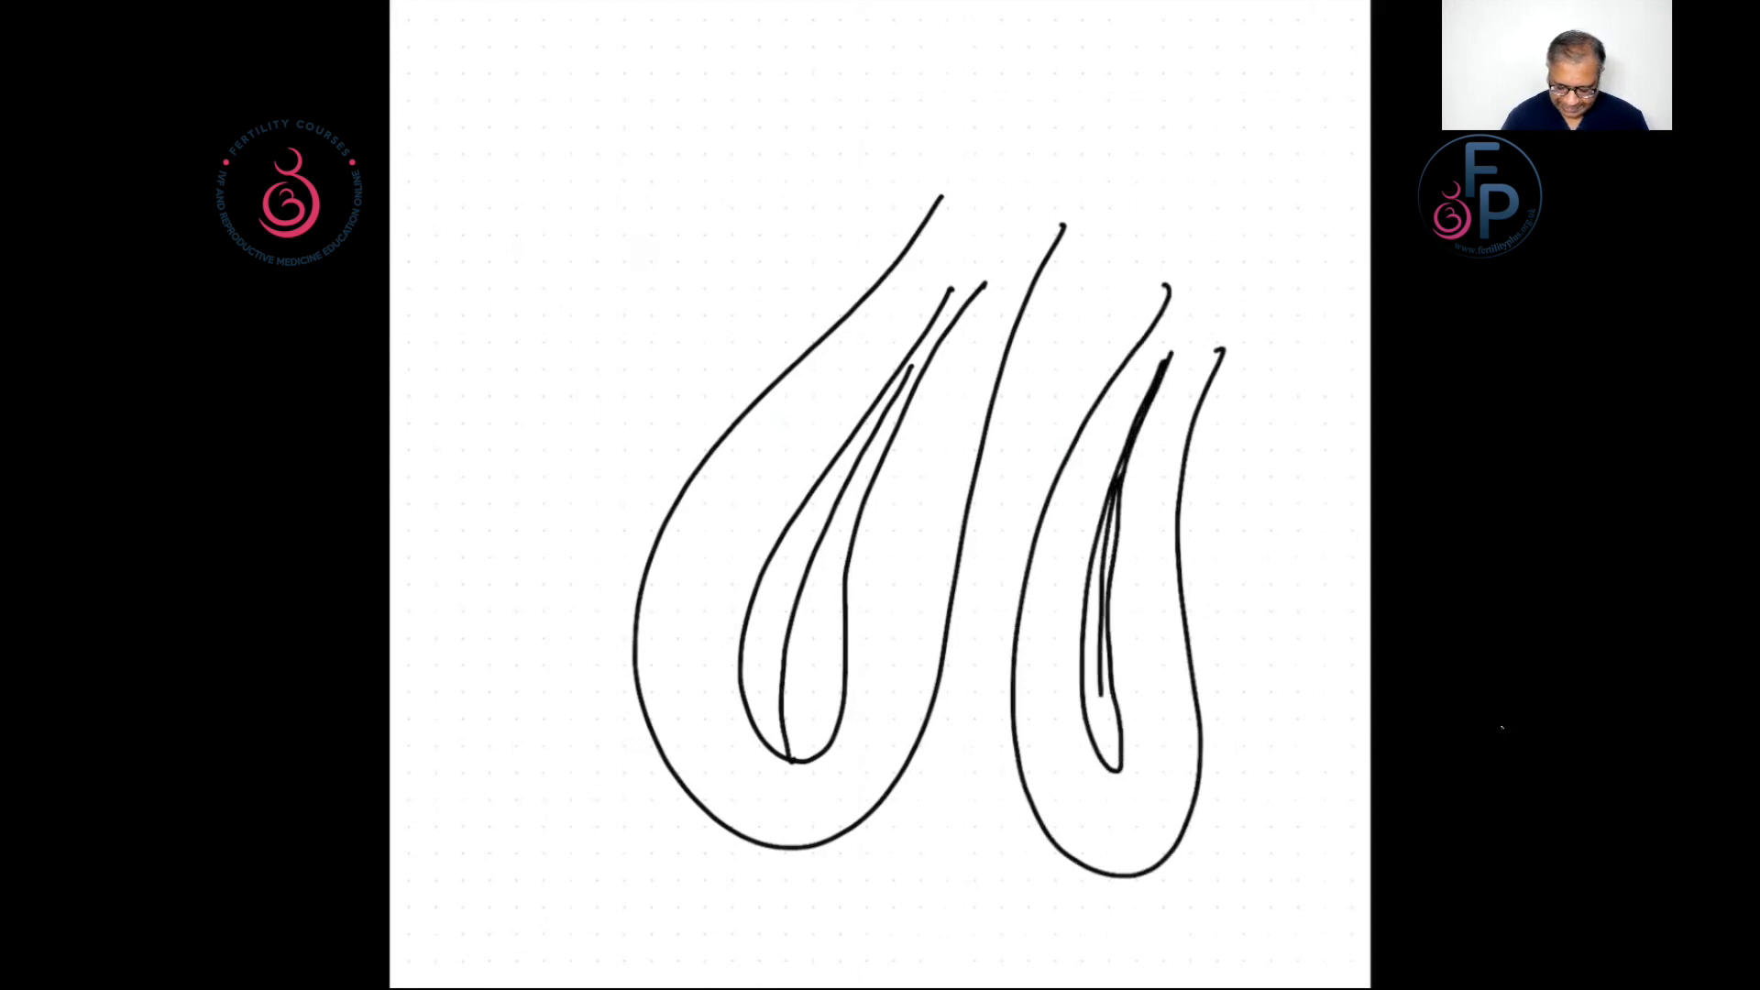
left_click_drag(1117, 685, 1109, 769)
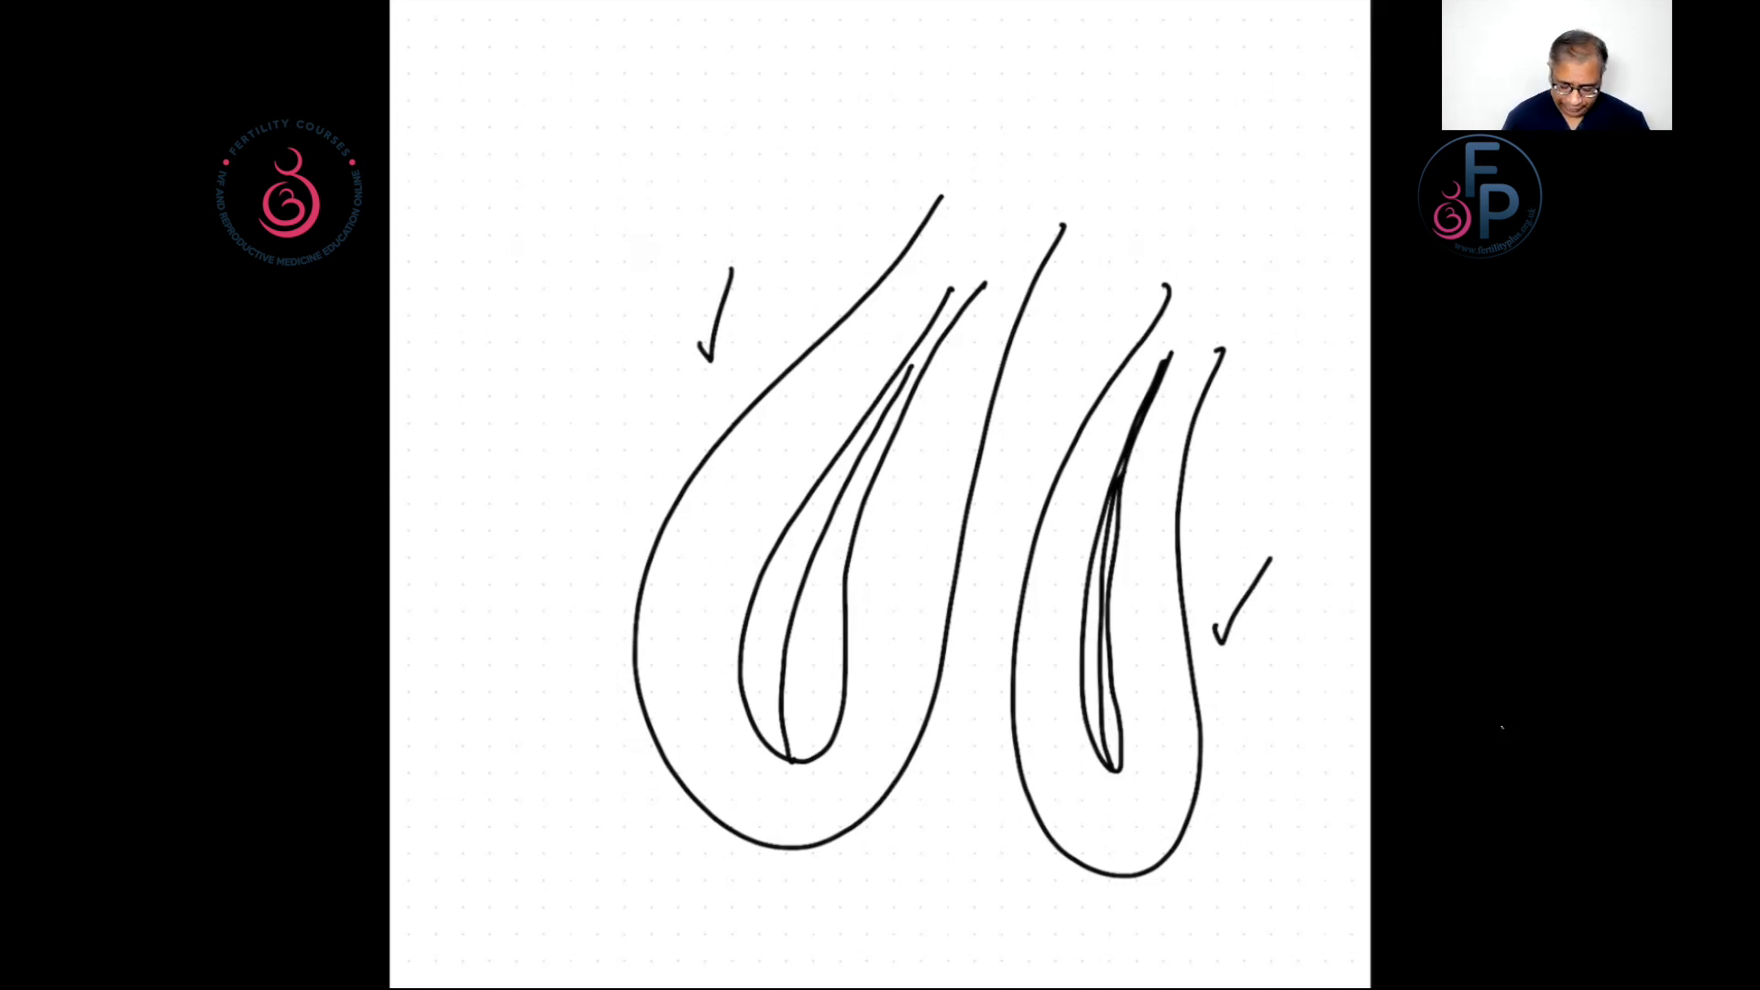
Step: Sketch a small black uterus outline with a short inner line on a blank page
left_click_drag(747, 471, 769, 533)
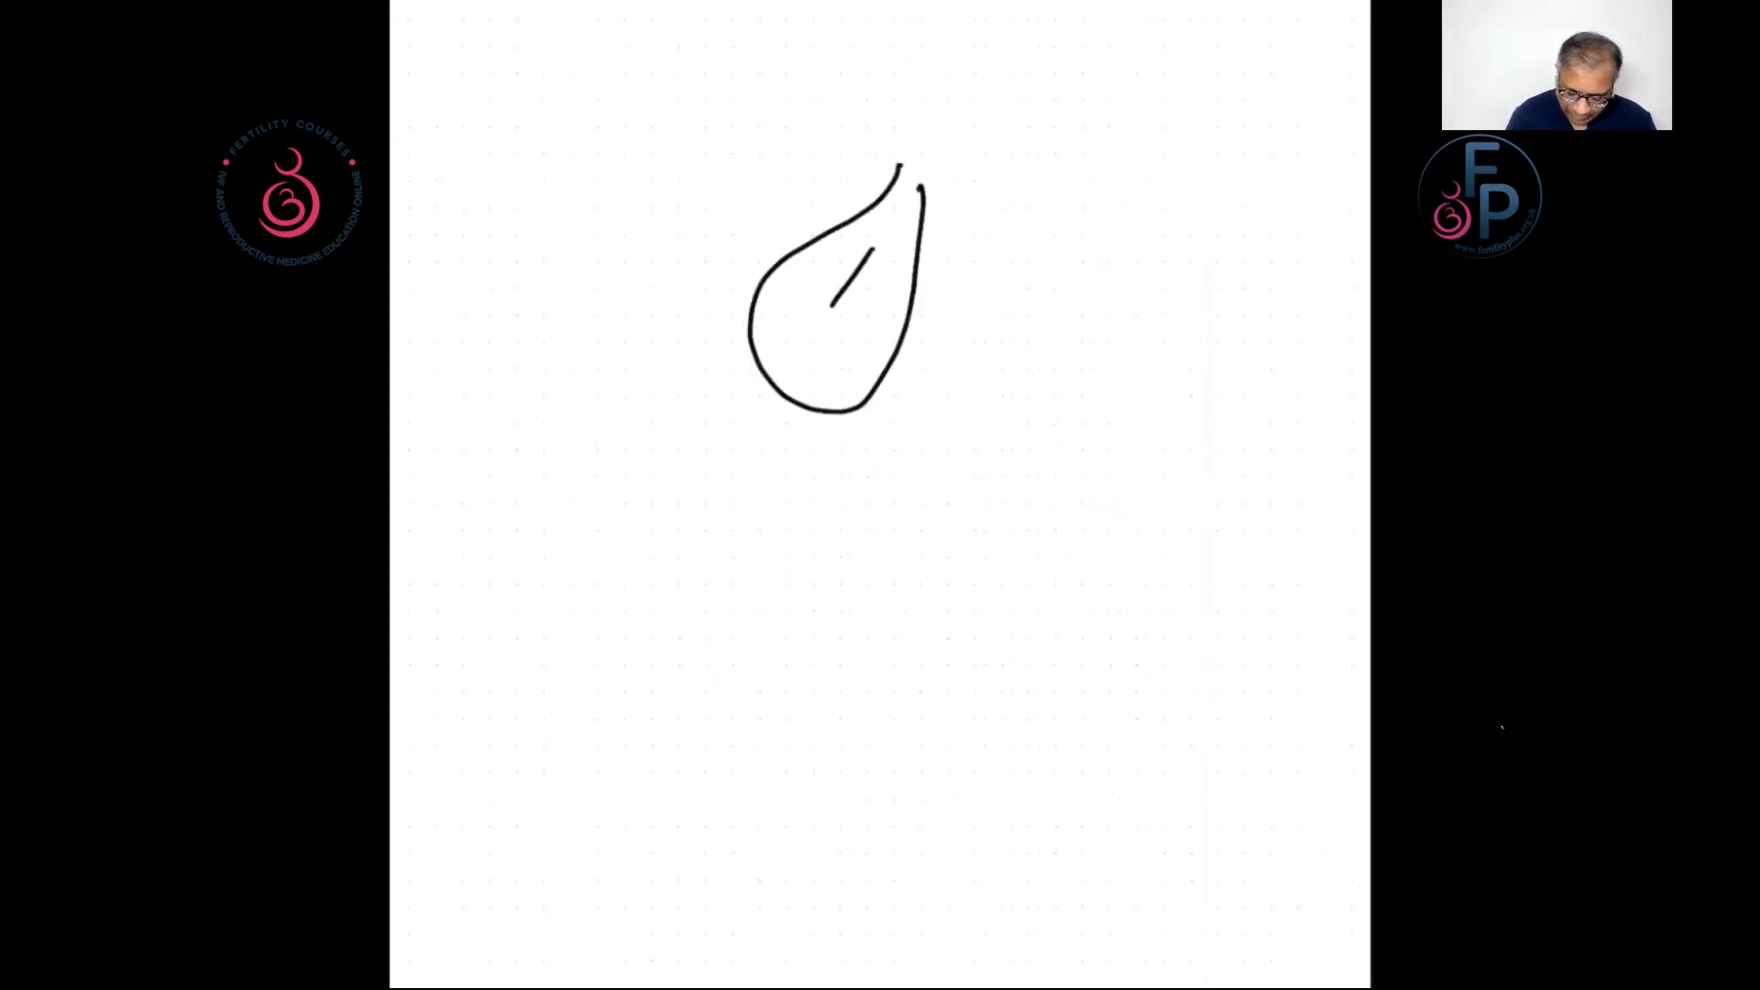
Step: Draw a slit-like cavity and a closed thick outer wall around the small uterus
left_click_drag(892, 219, 820, 342)
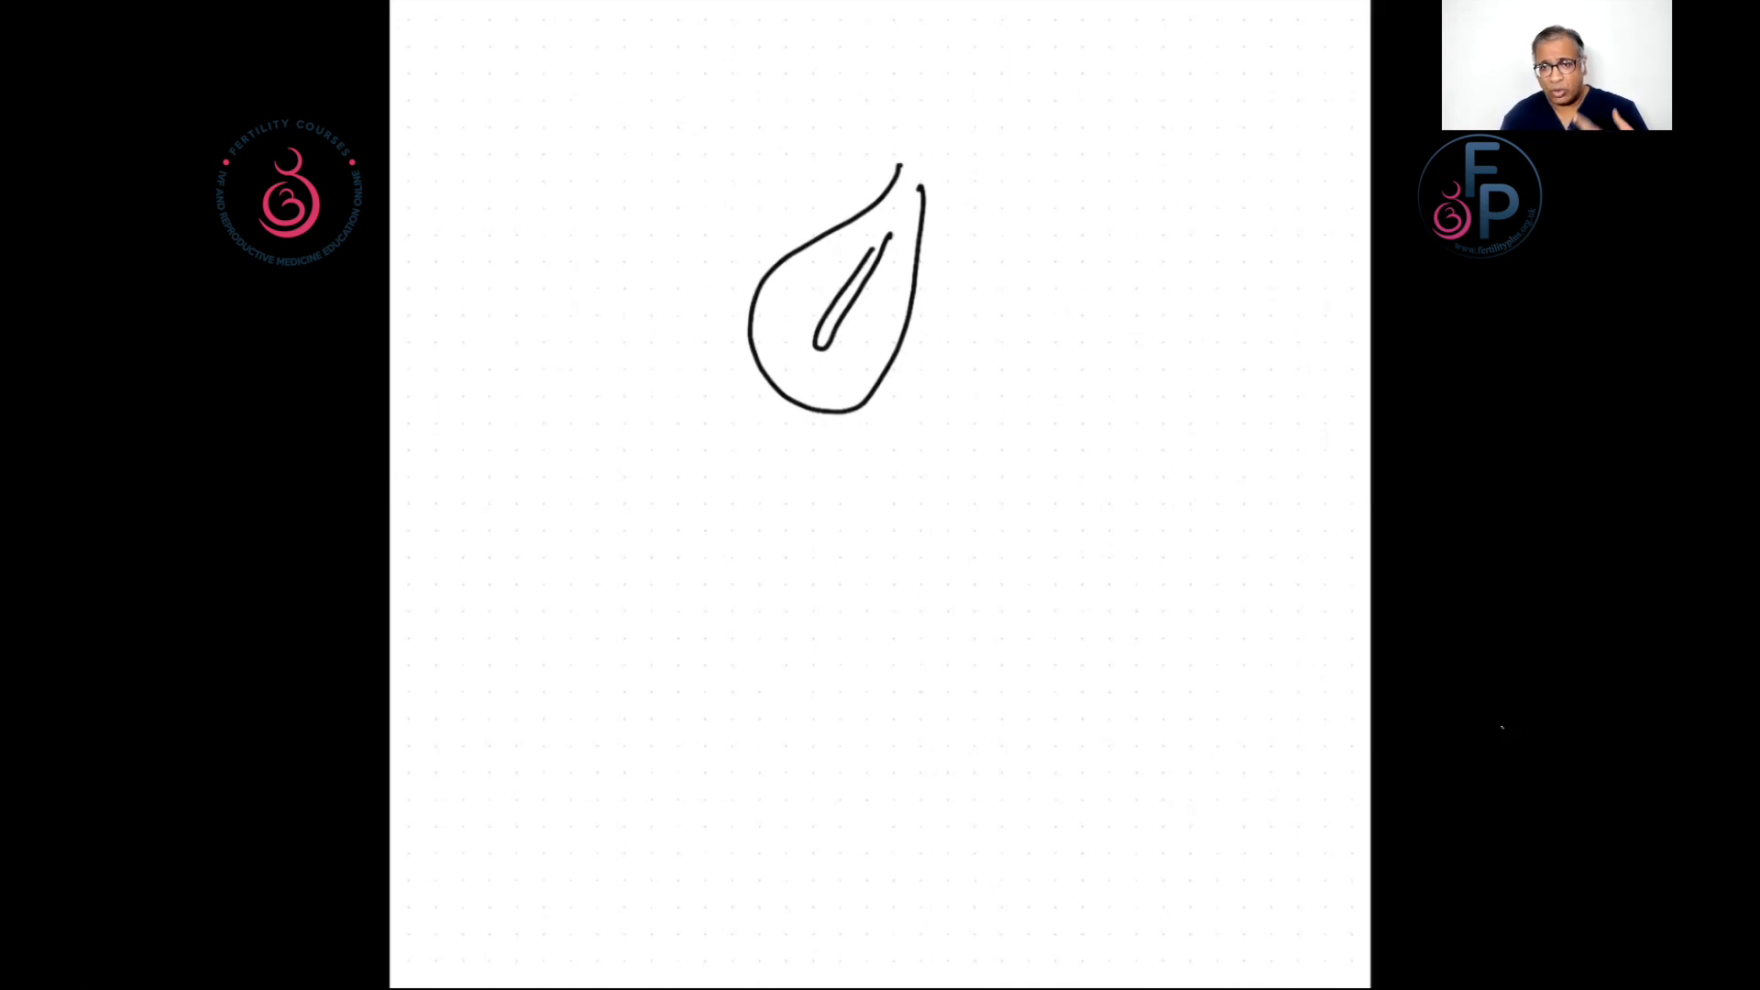
left_click_drag(870, 121, 941, 421)
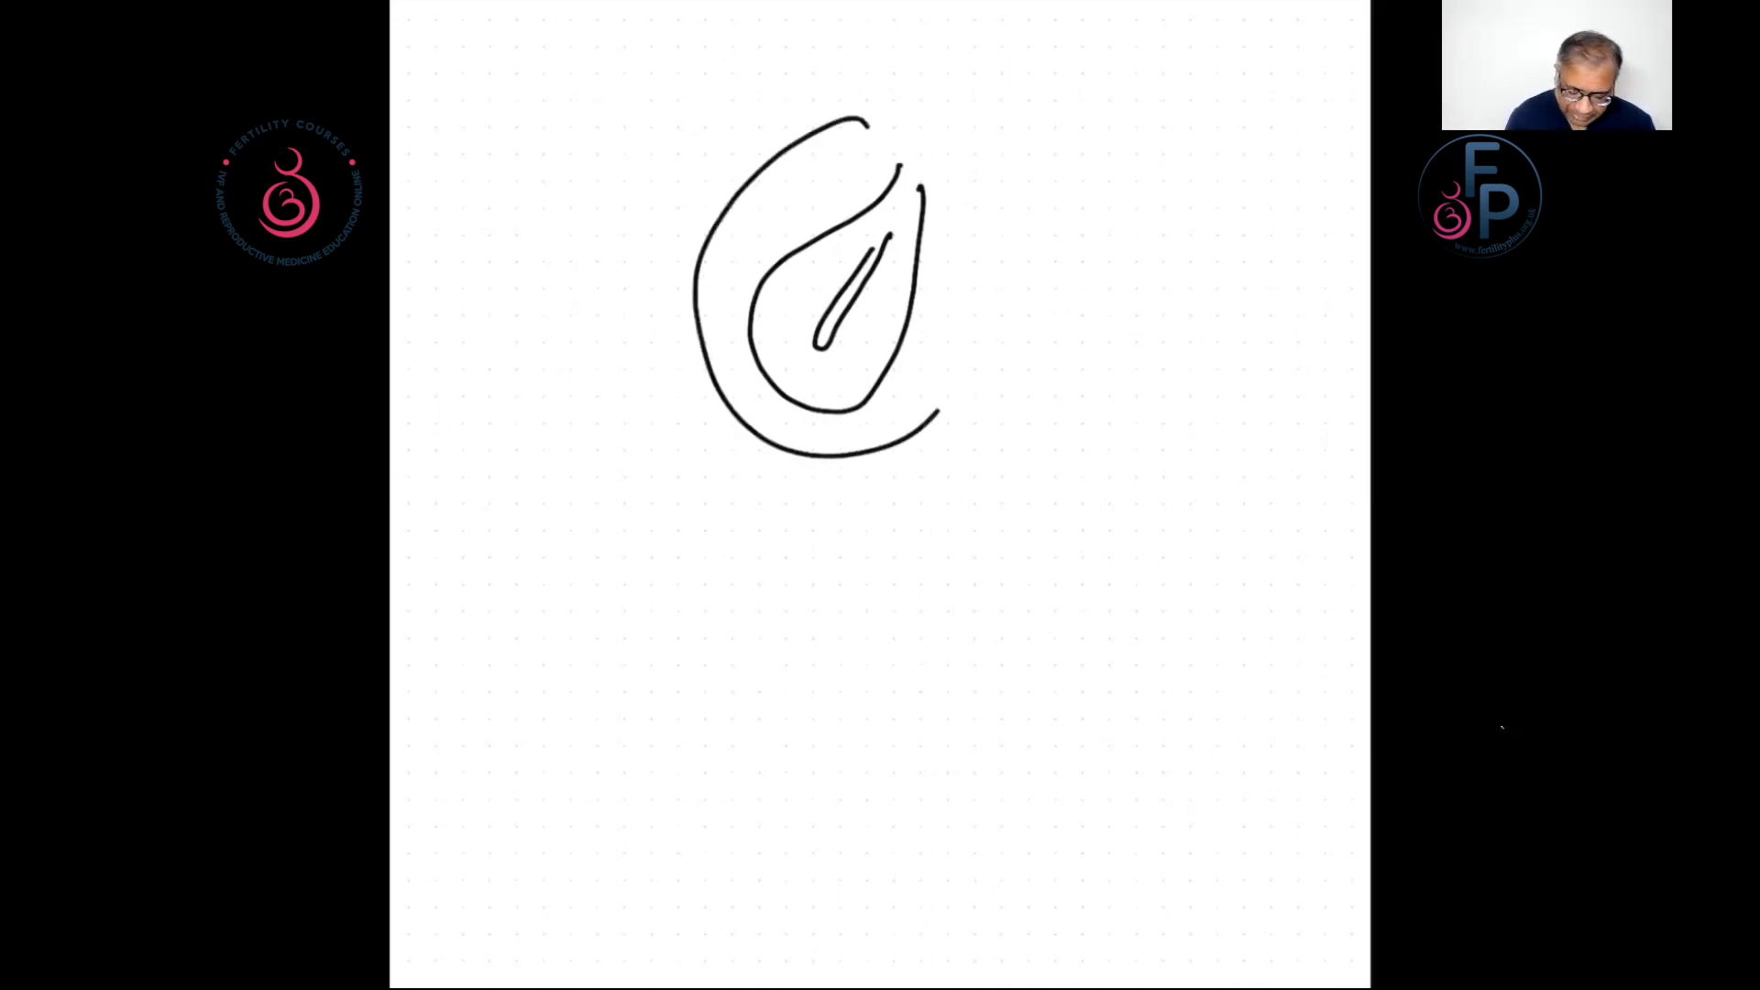
left_click_drag(853, 123, 965, 427)
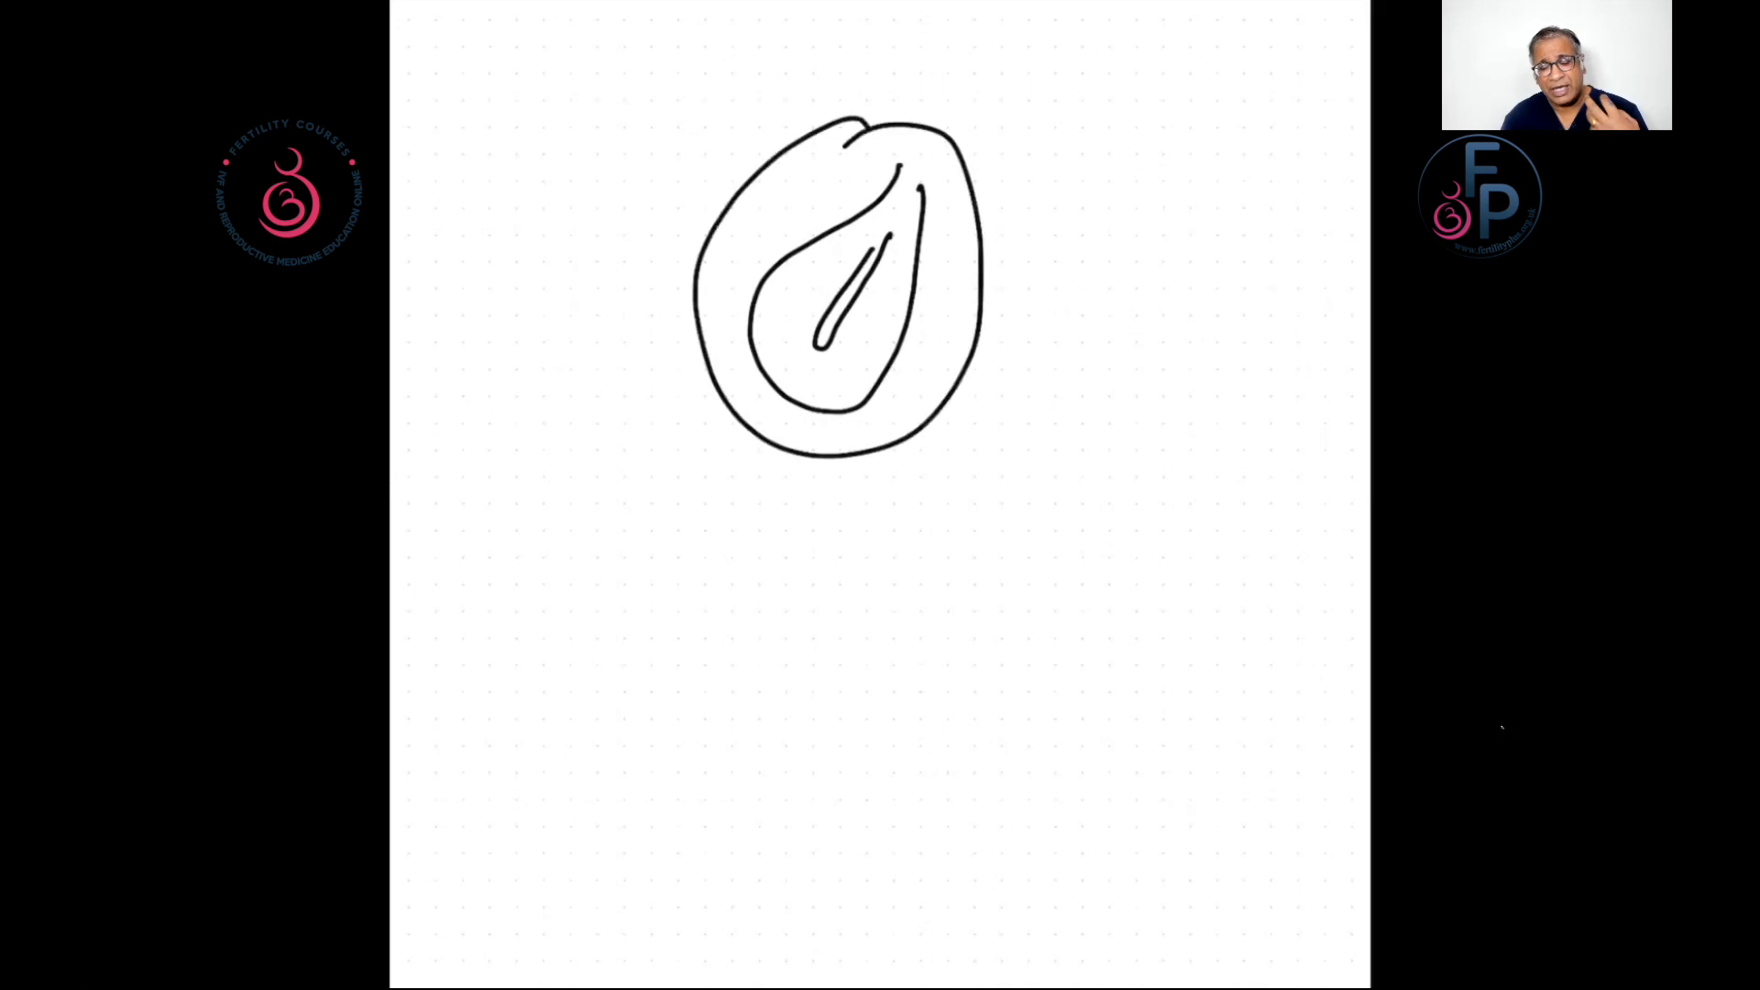